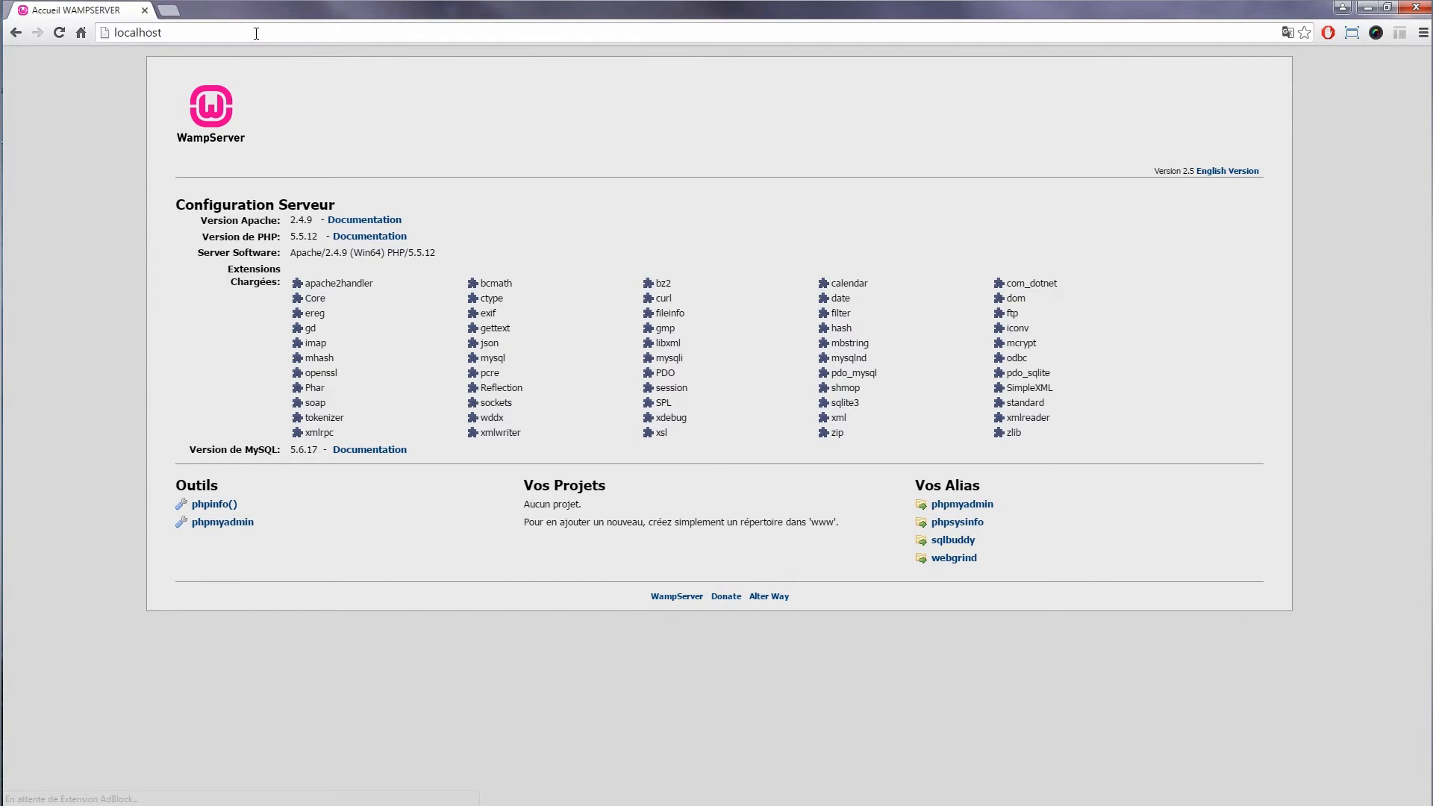
mouse_move(271, 163)
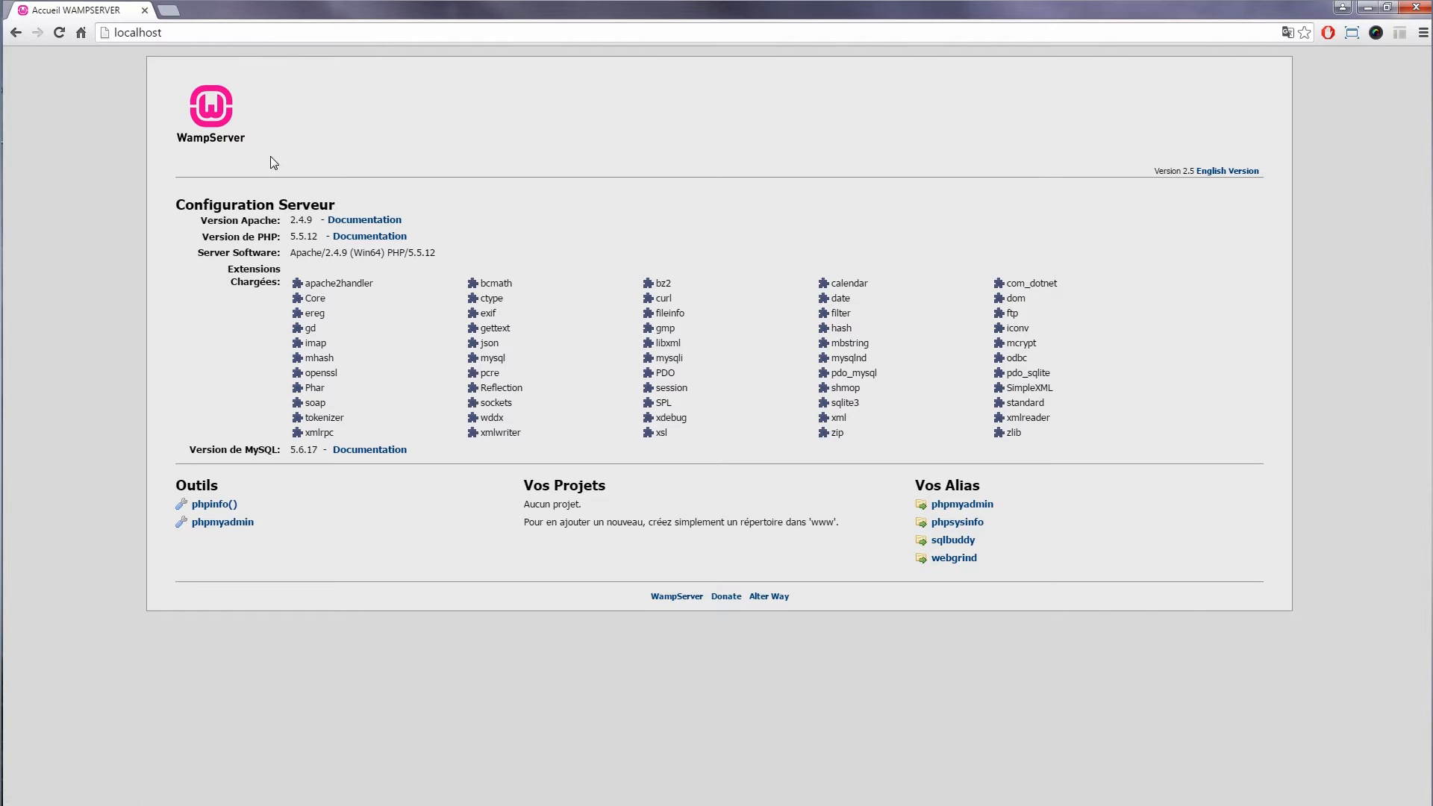
mouse_move(212, 504)
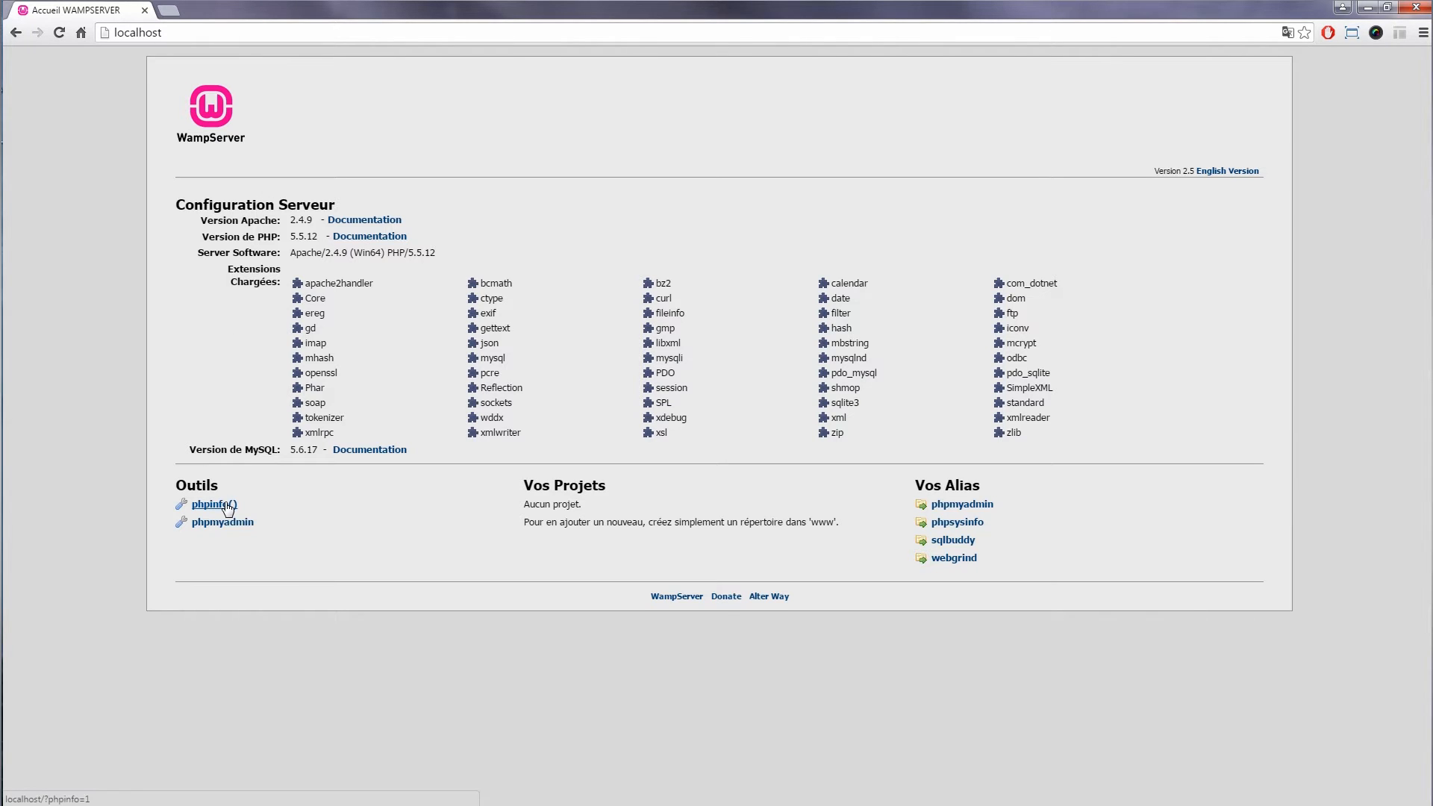
click(212, 504)
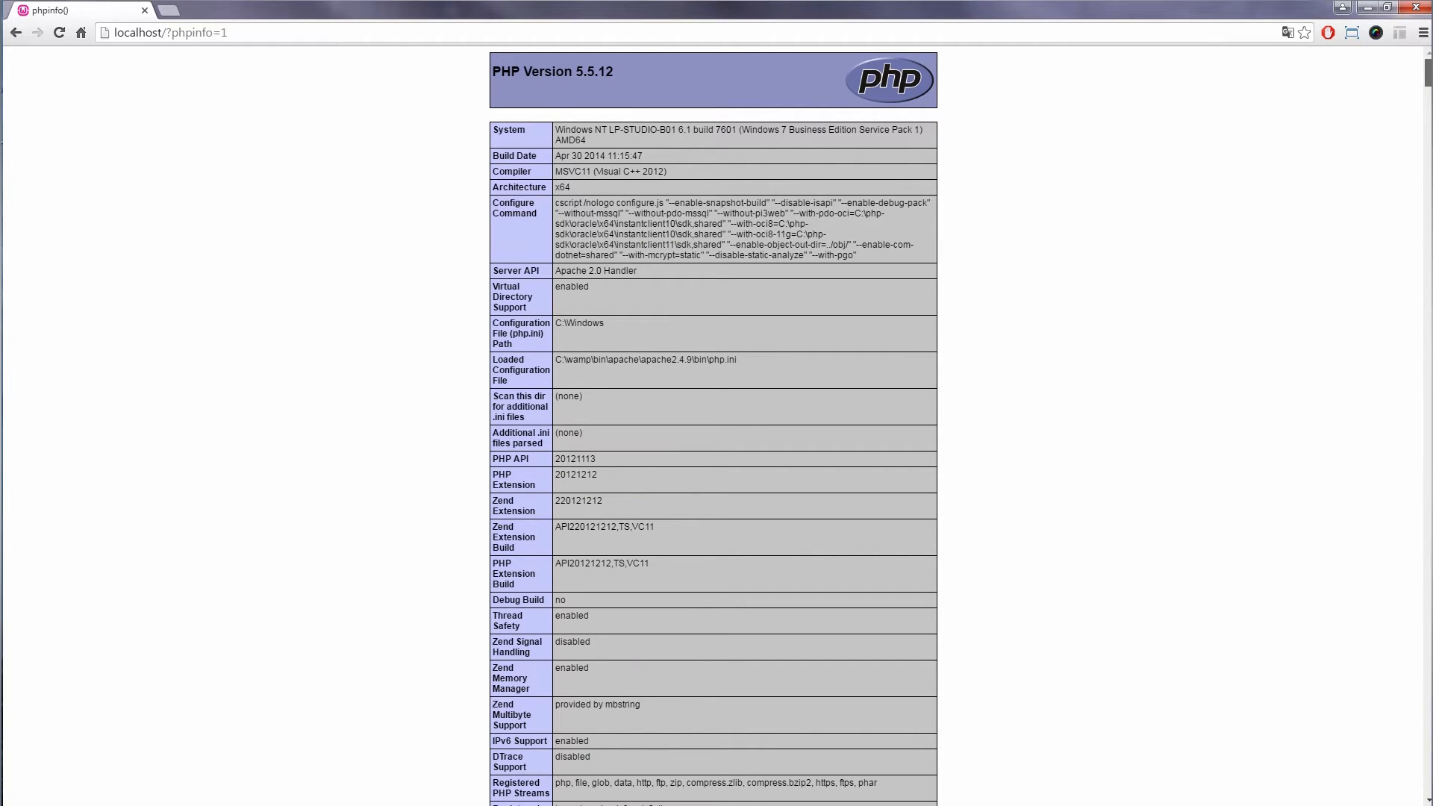
scroll(down, 3)
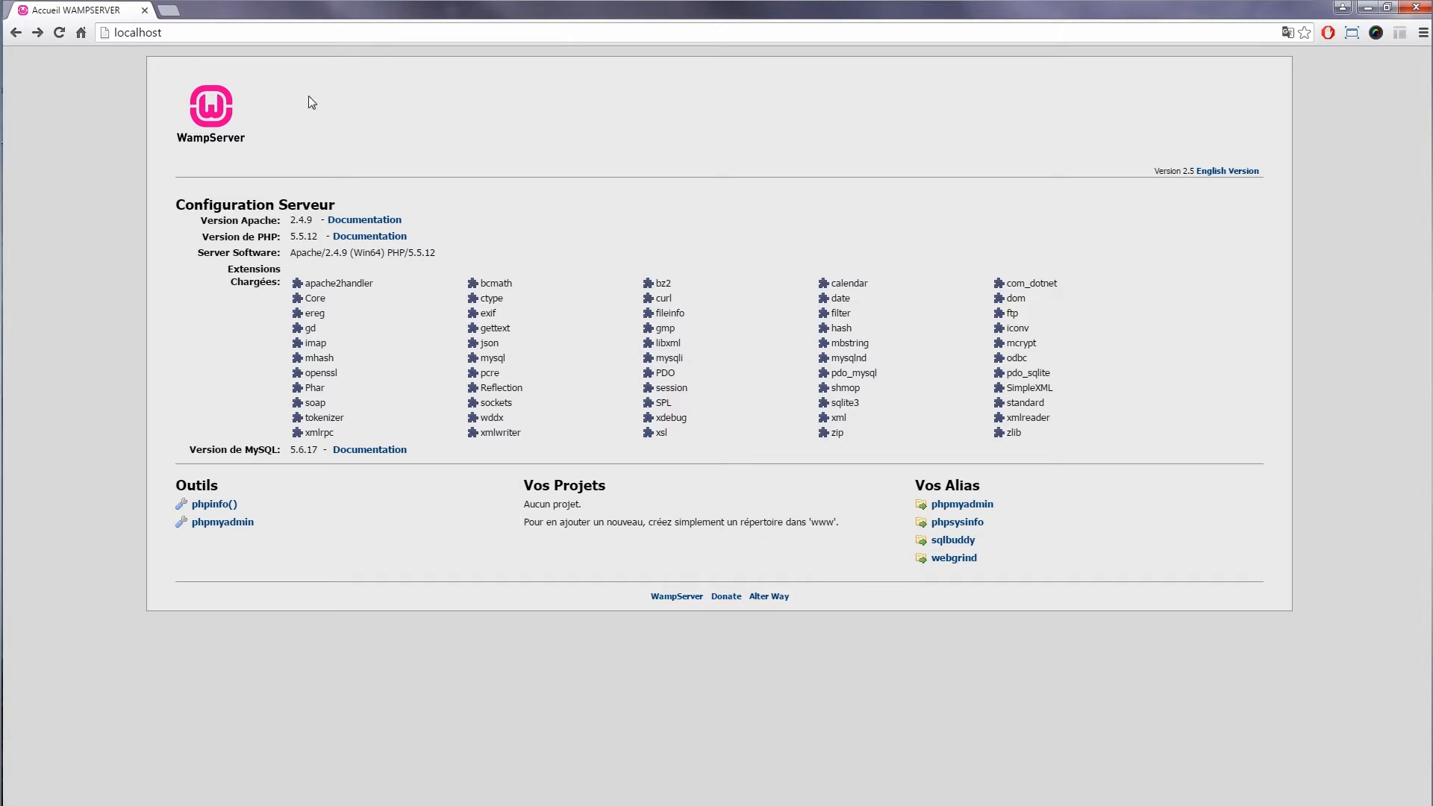
click(306, 9)
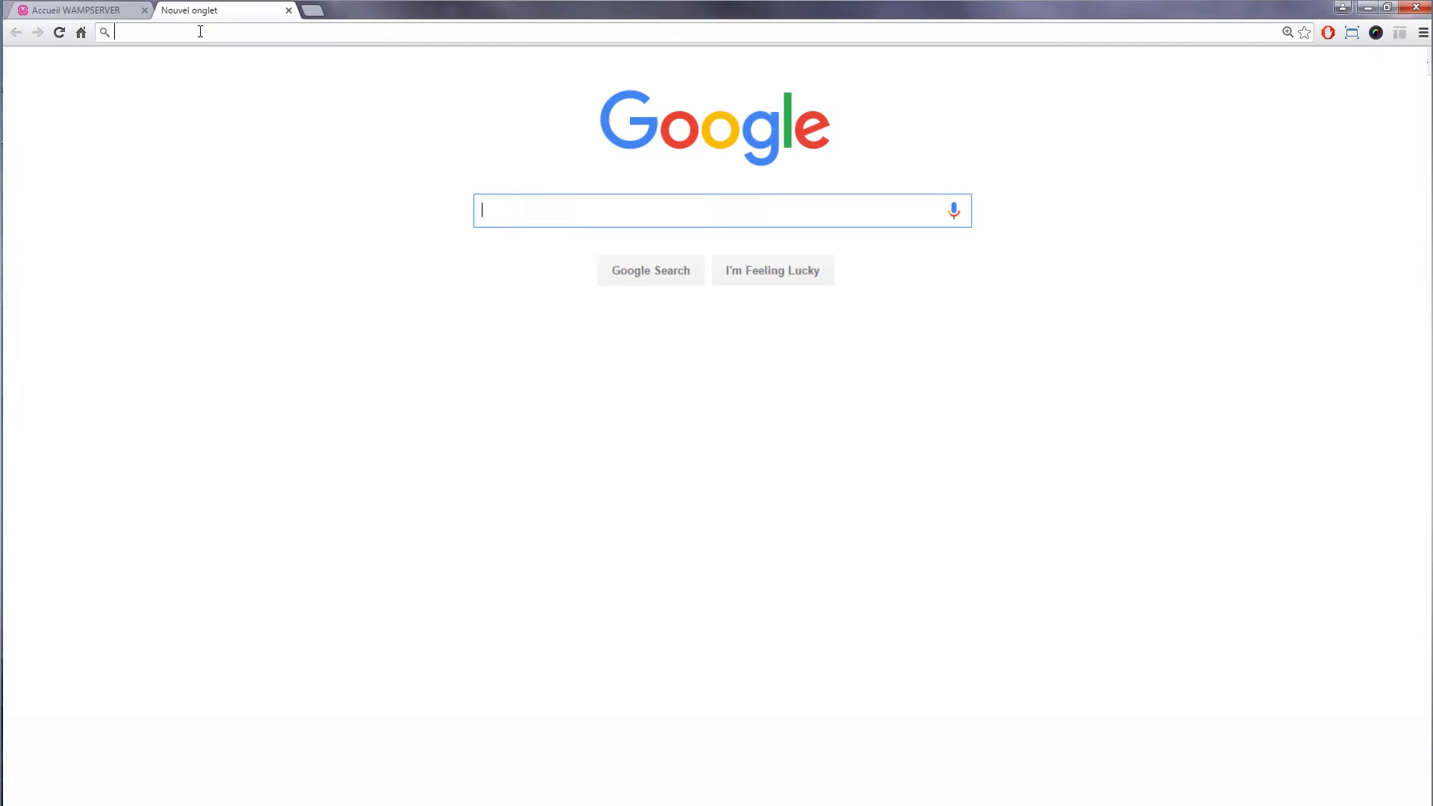
text(www.backbee.com)
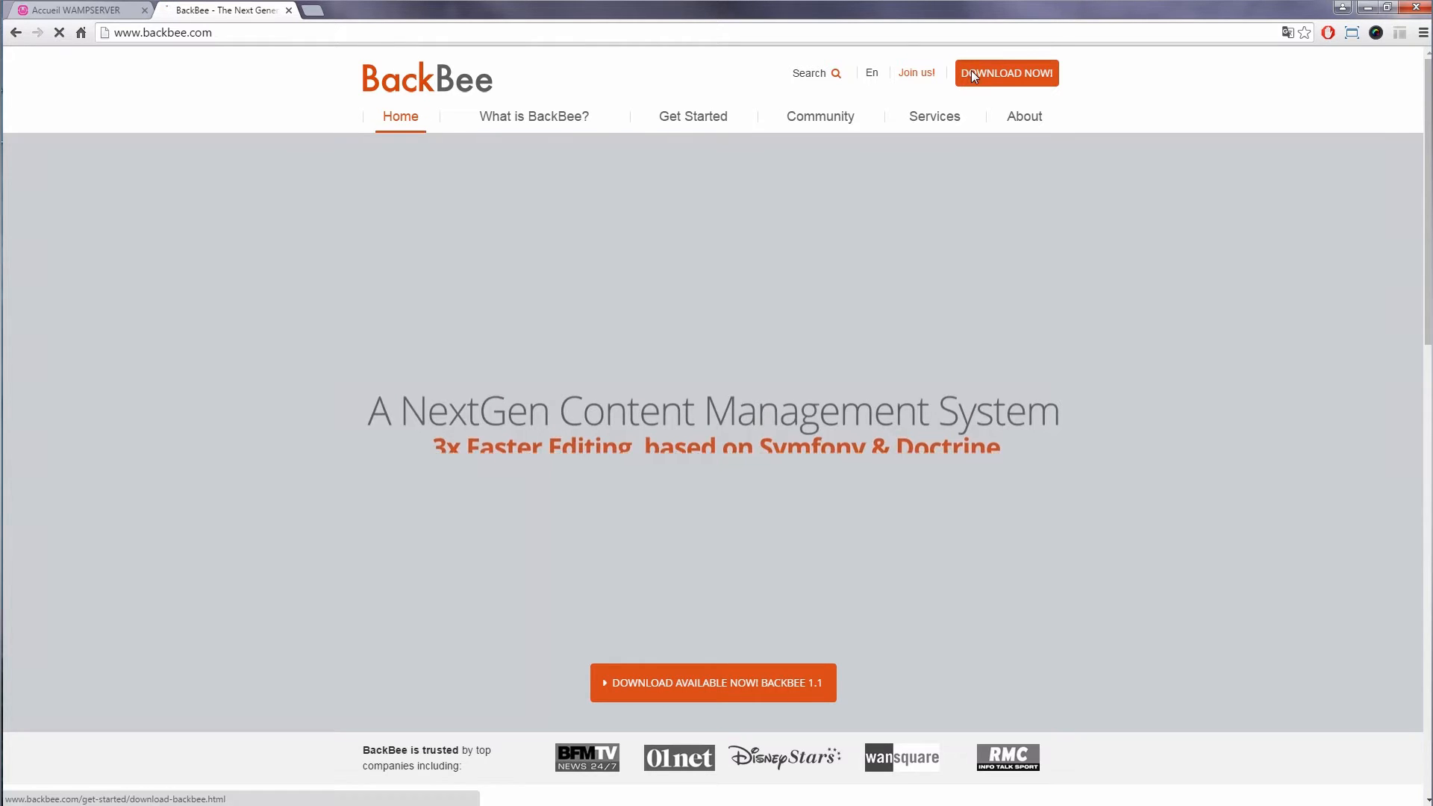
click(1005, 74)
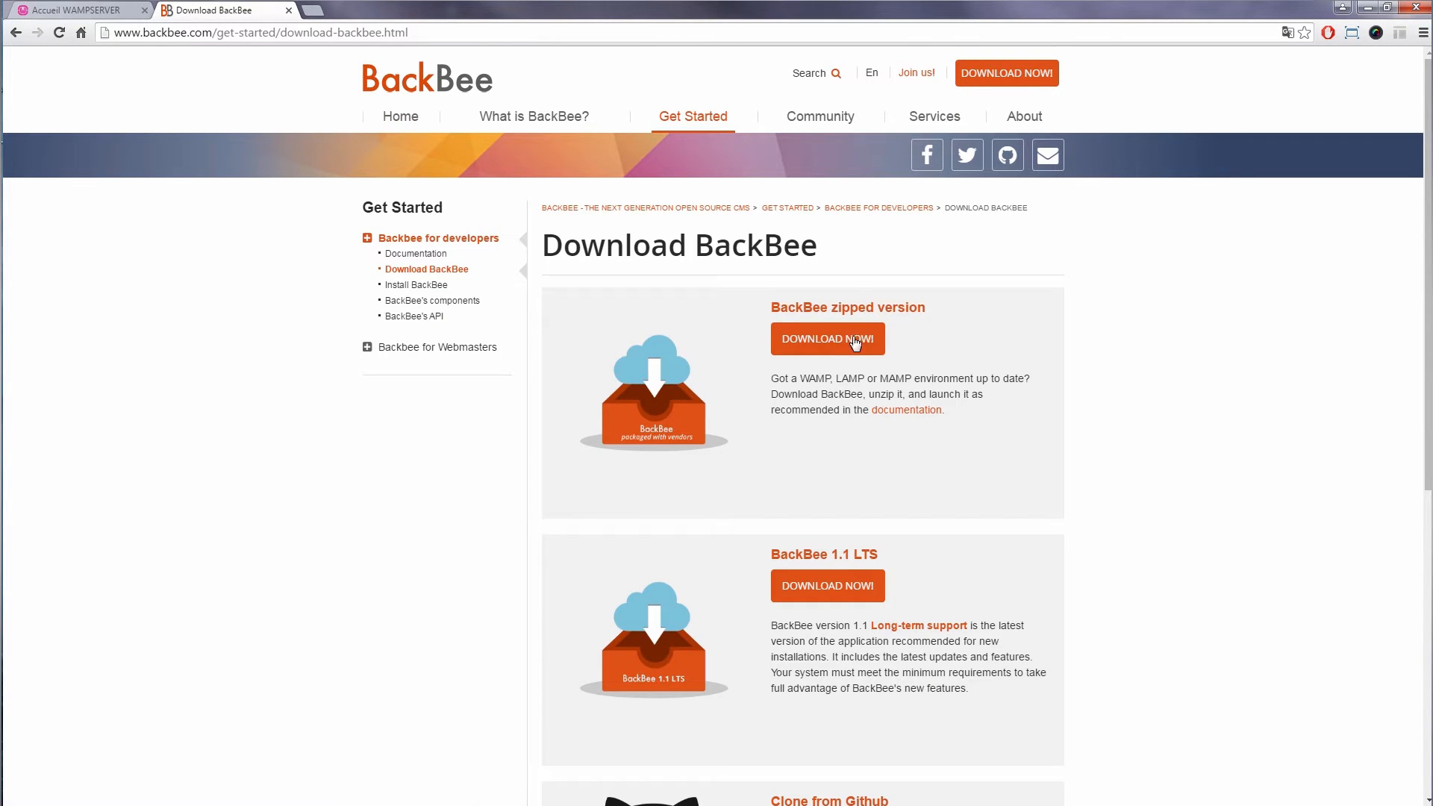
click(825, 338)
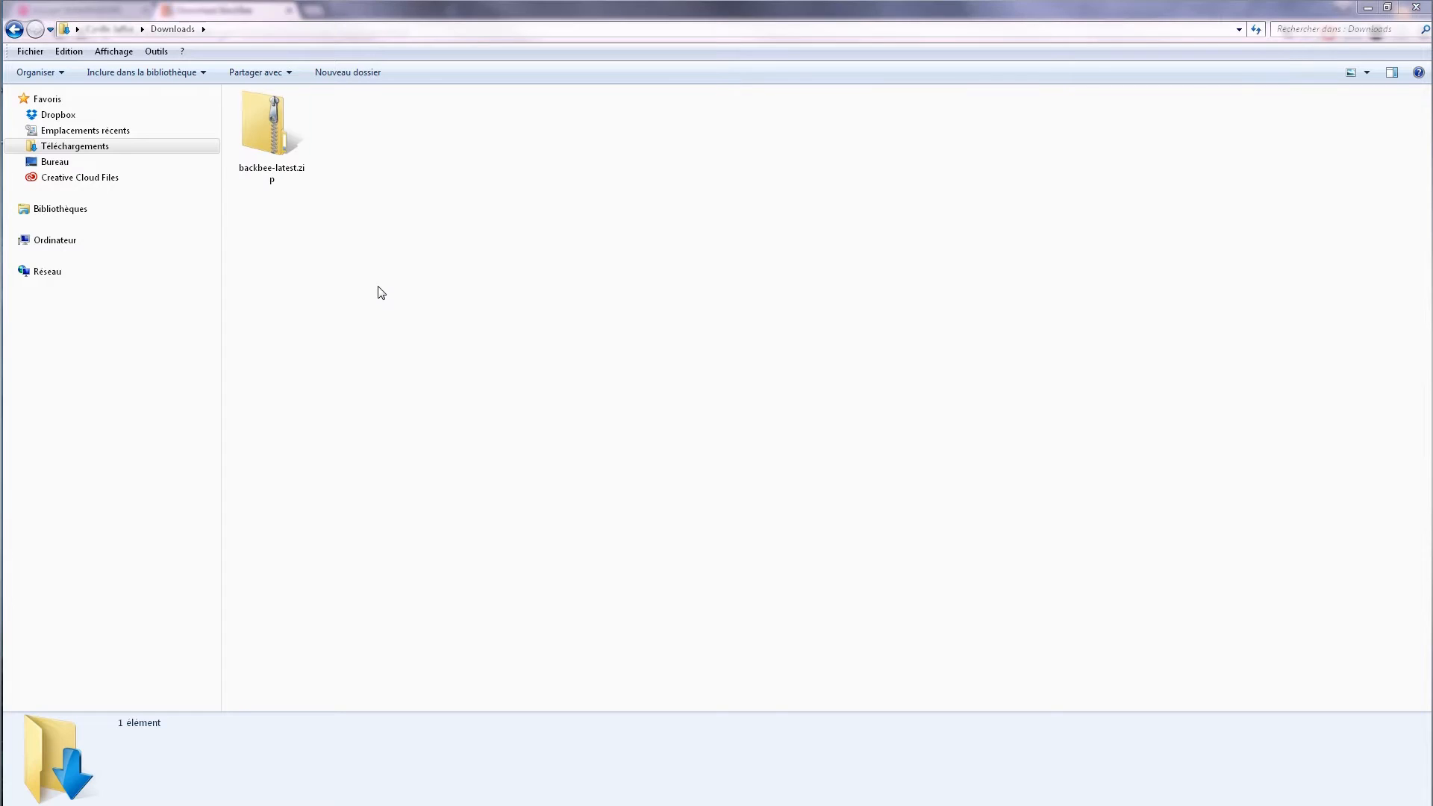
Paste backbee-latest.zip into C:\wamp\www, extract it as backbee-latest, and delete the zip
click(272, 128)
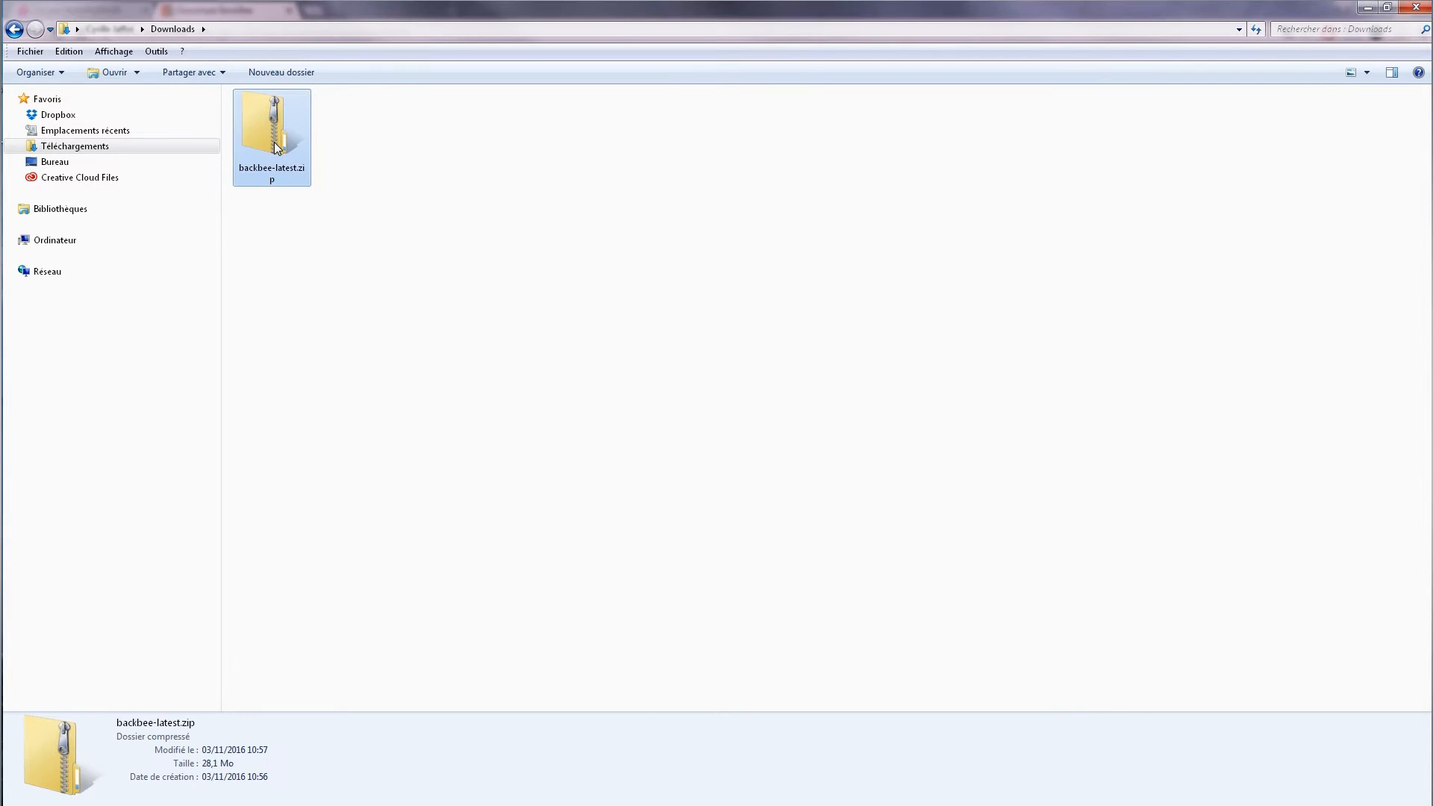
right_click(272, 137)
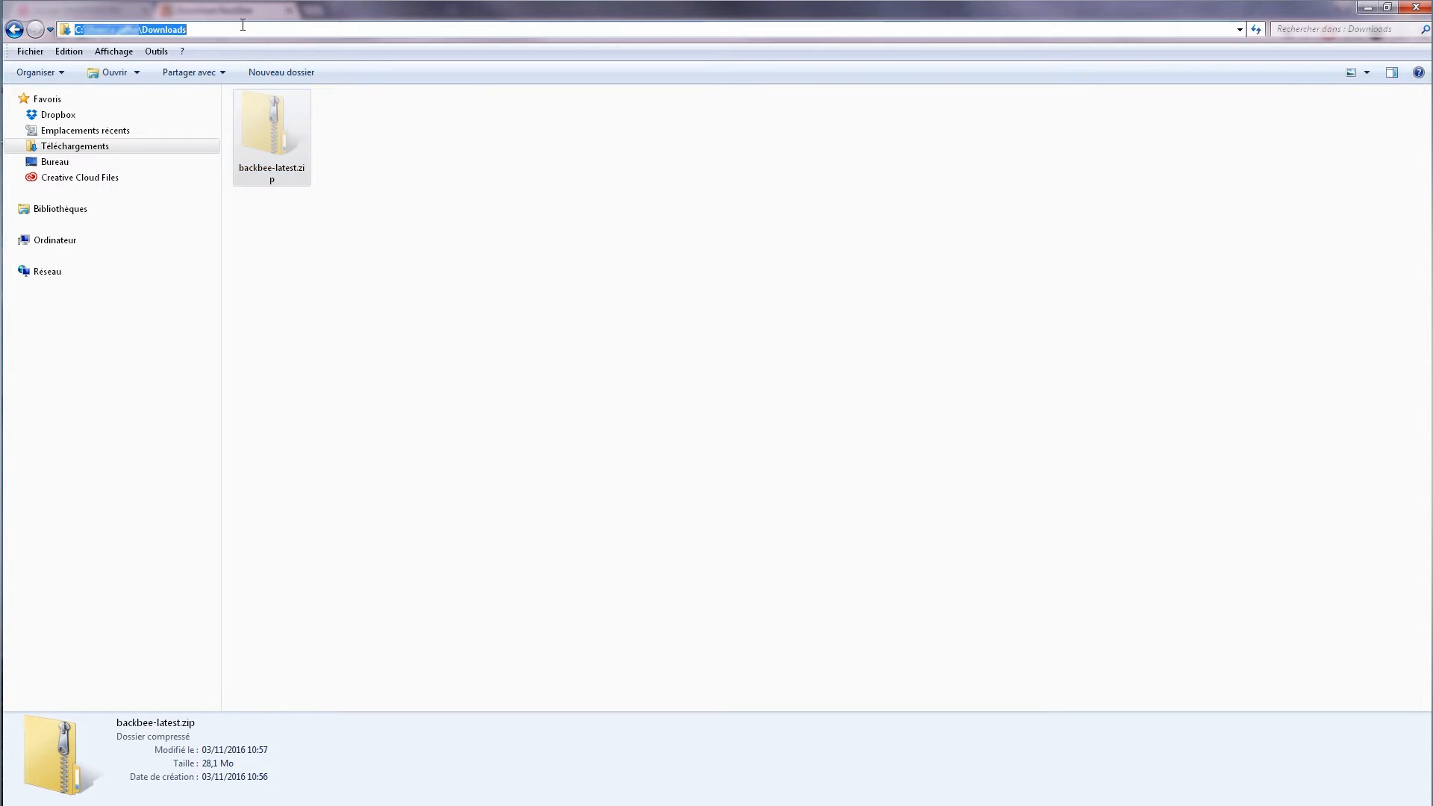
text(c:\)
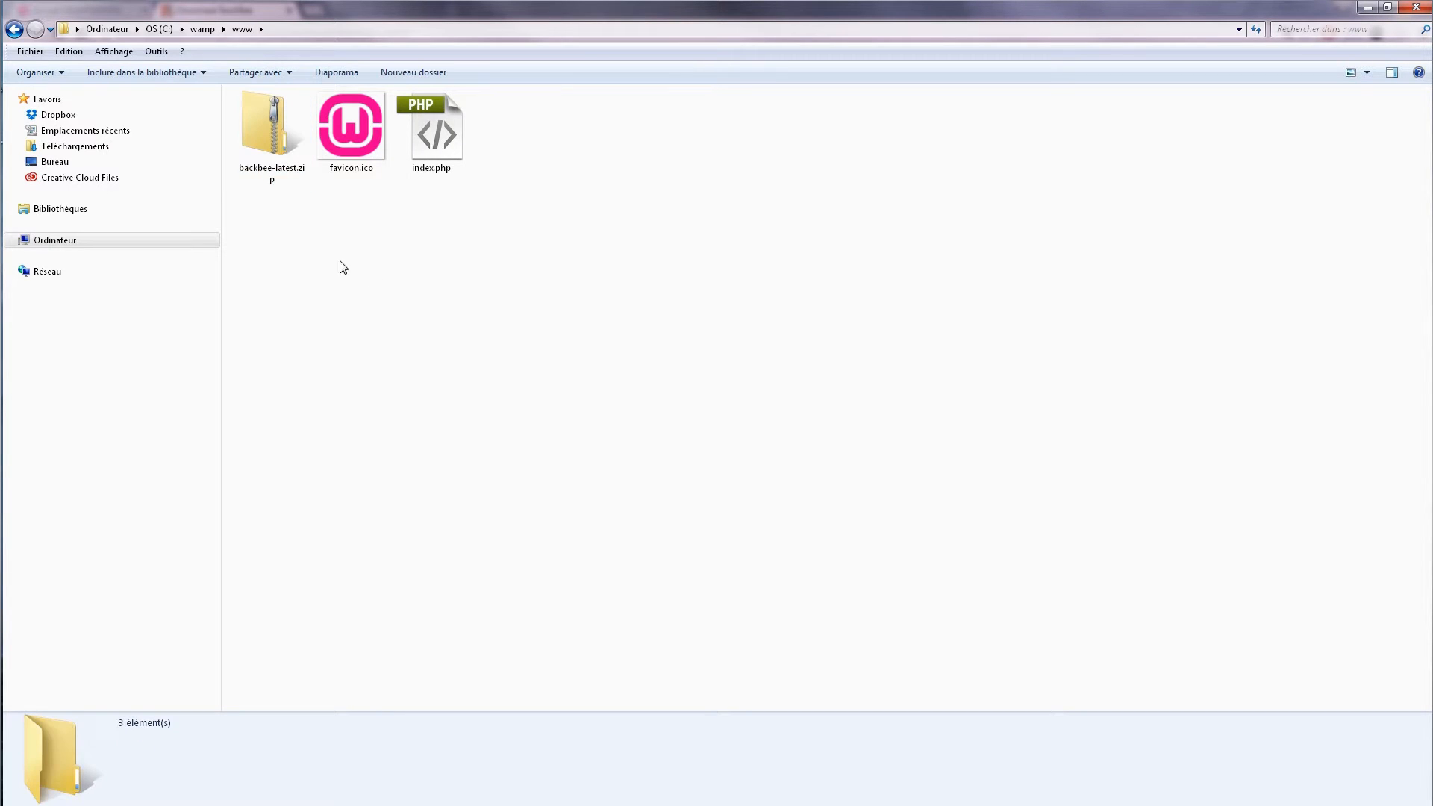
click(326, 241)
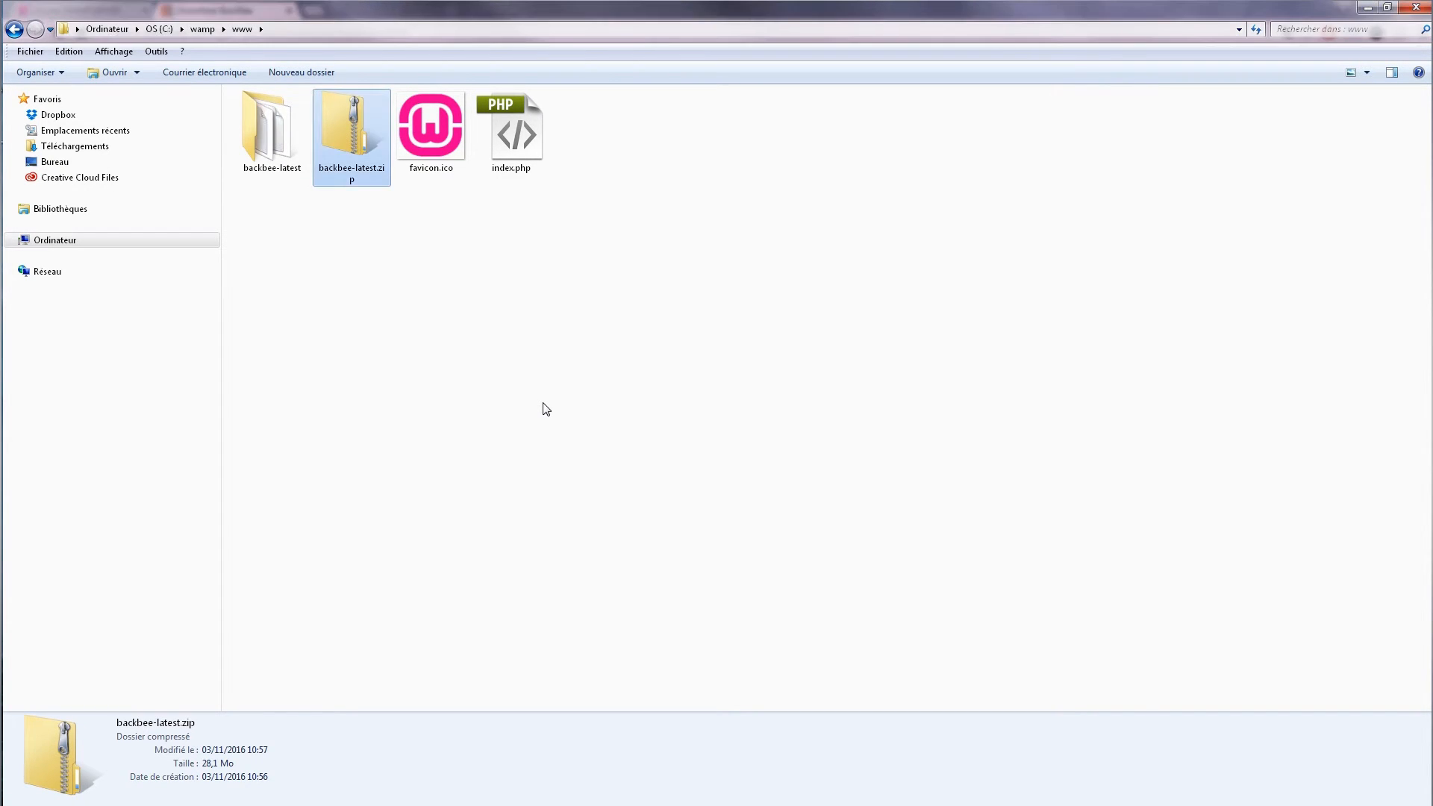
right_click(351, 128)
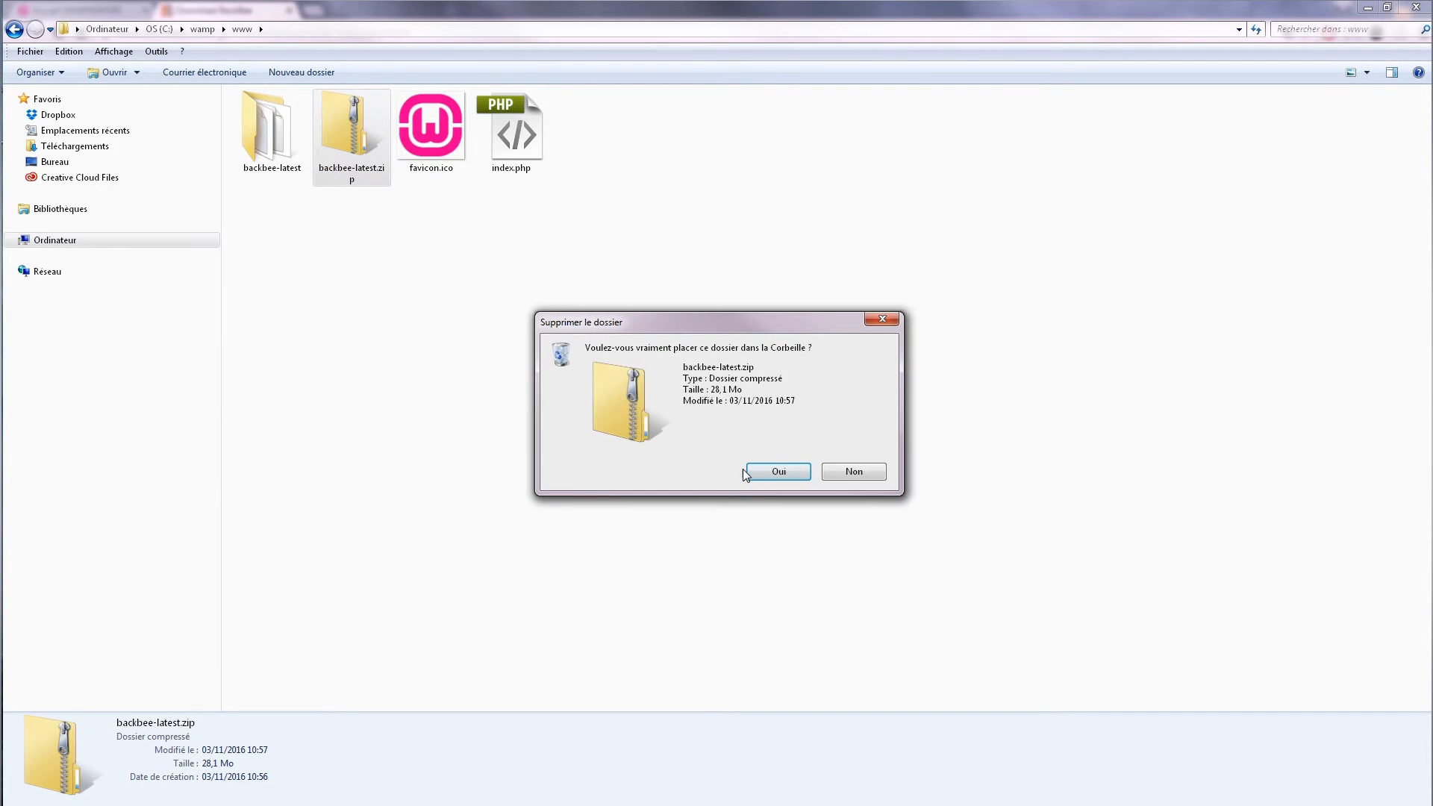
click(777, 471)
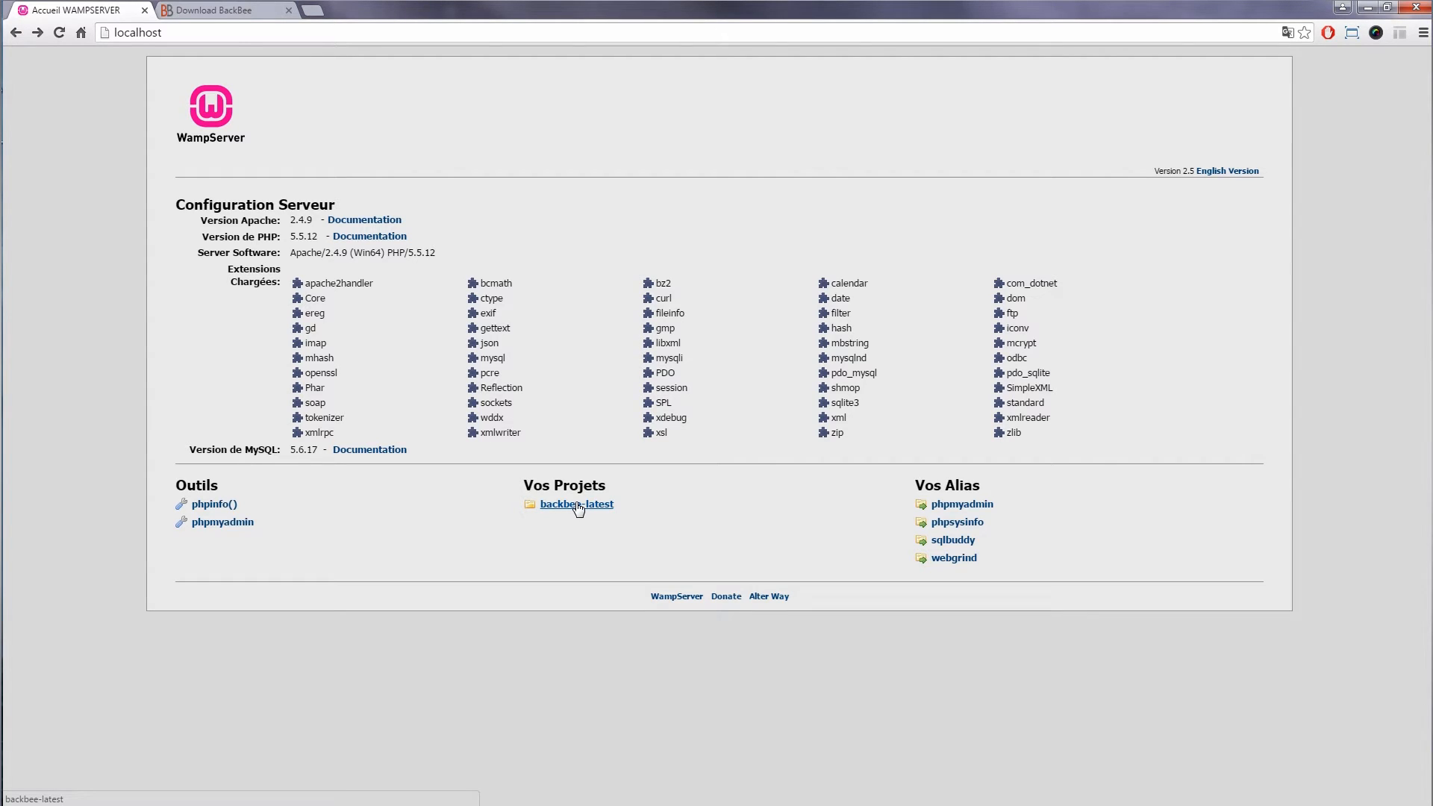
Open backbee-latest from Vos Projets, pass step 1 checks, and save with developer mode true
click(575, 504)
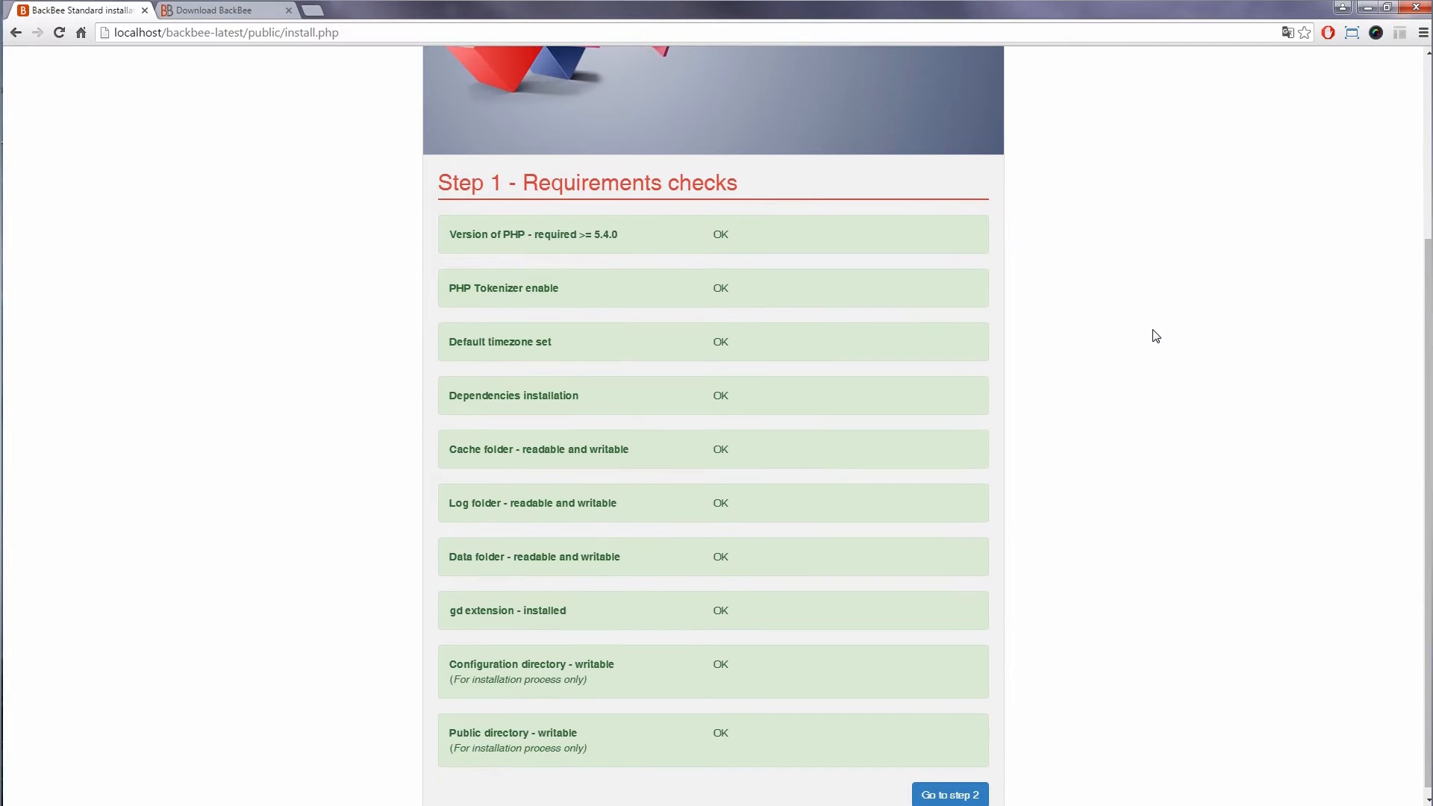
click(948, 793)
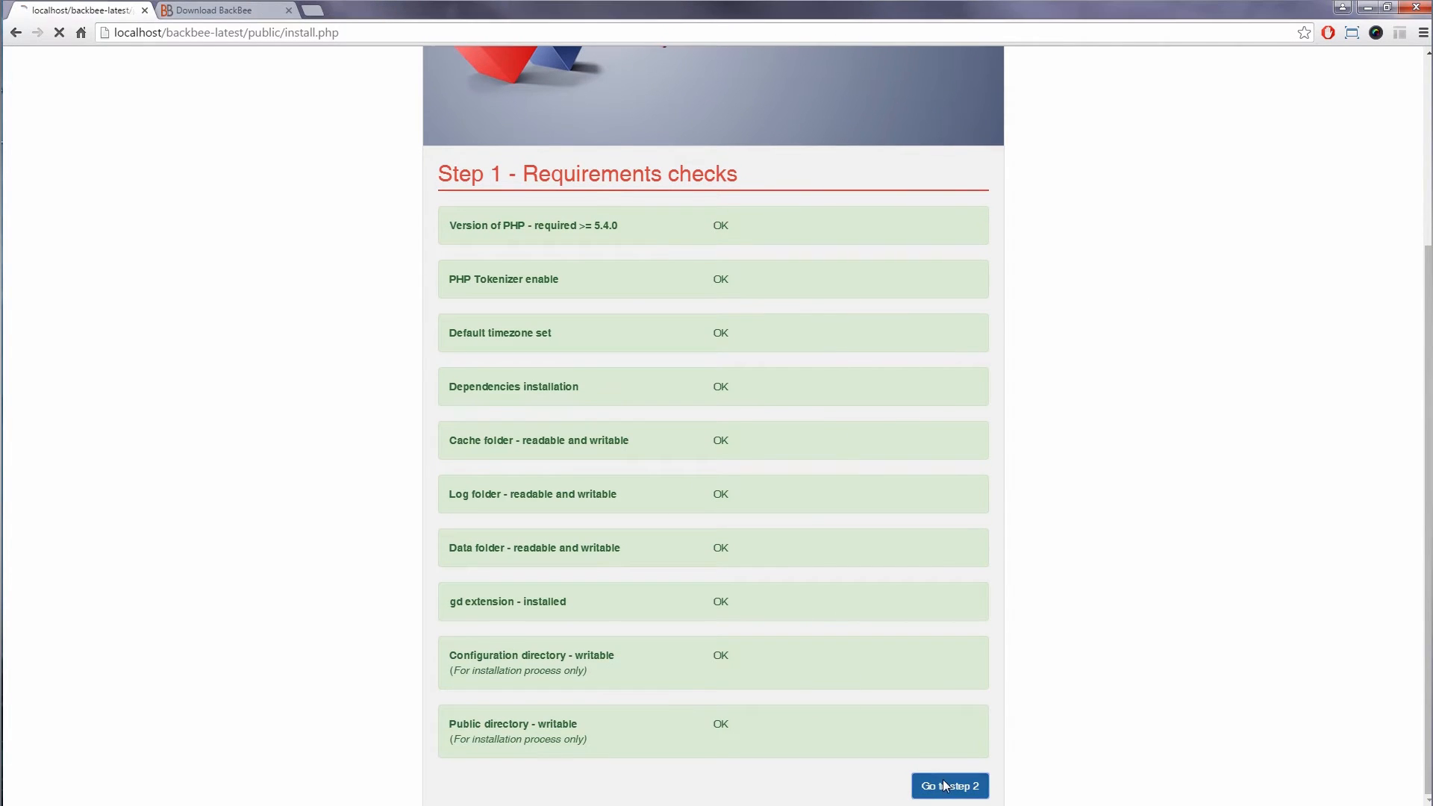
click(948, 785)
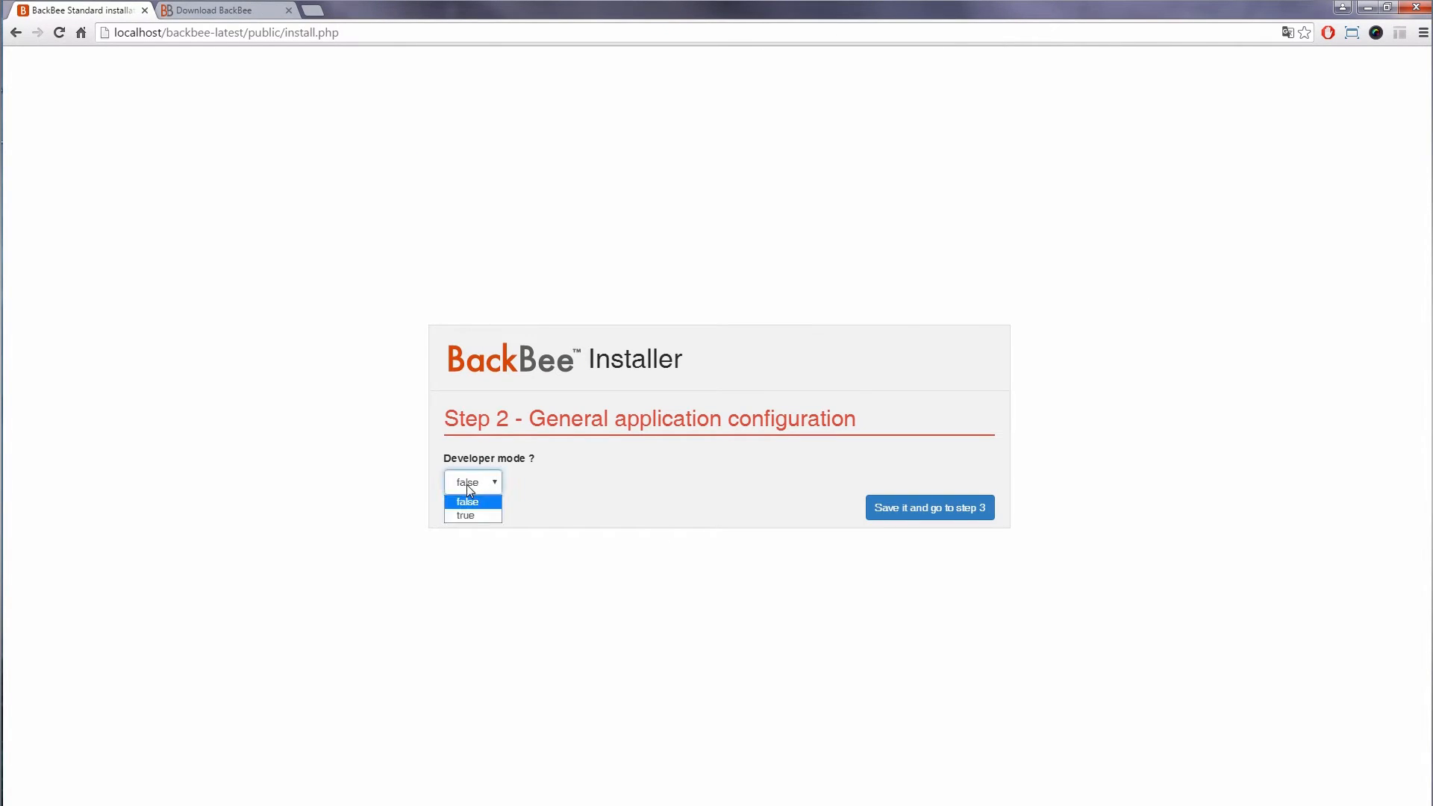
click(464, 515)
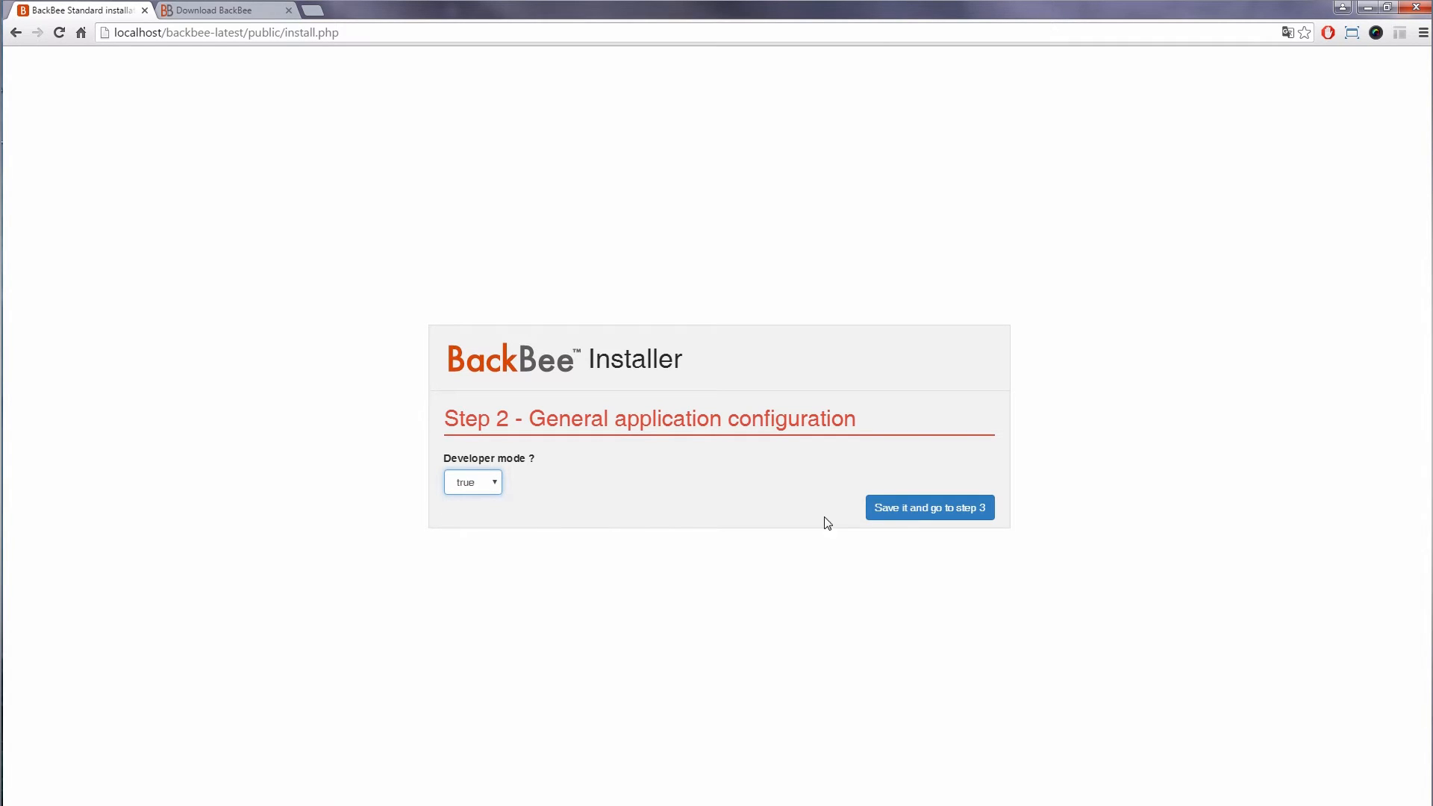
click(927, 507)
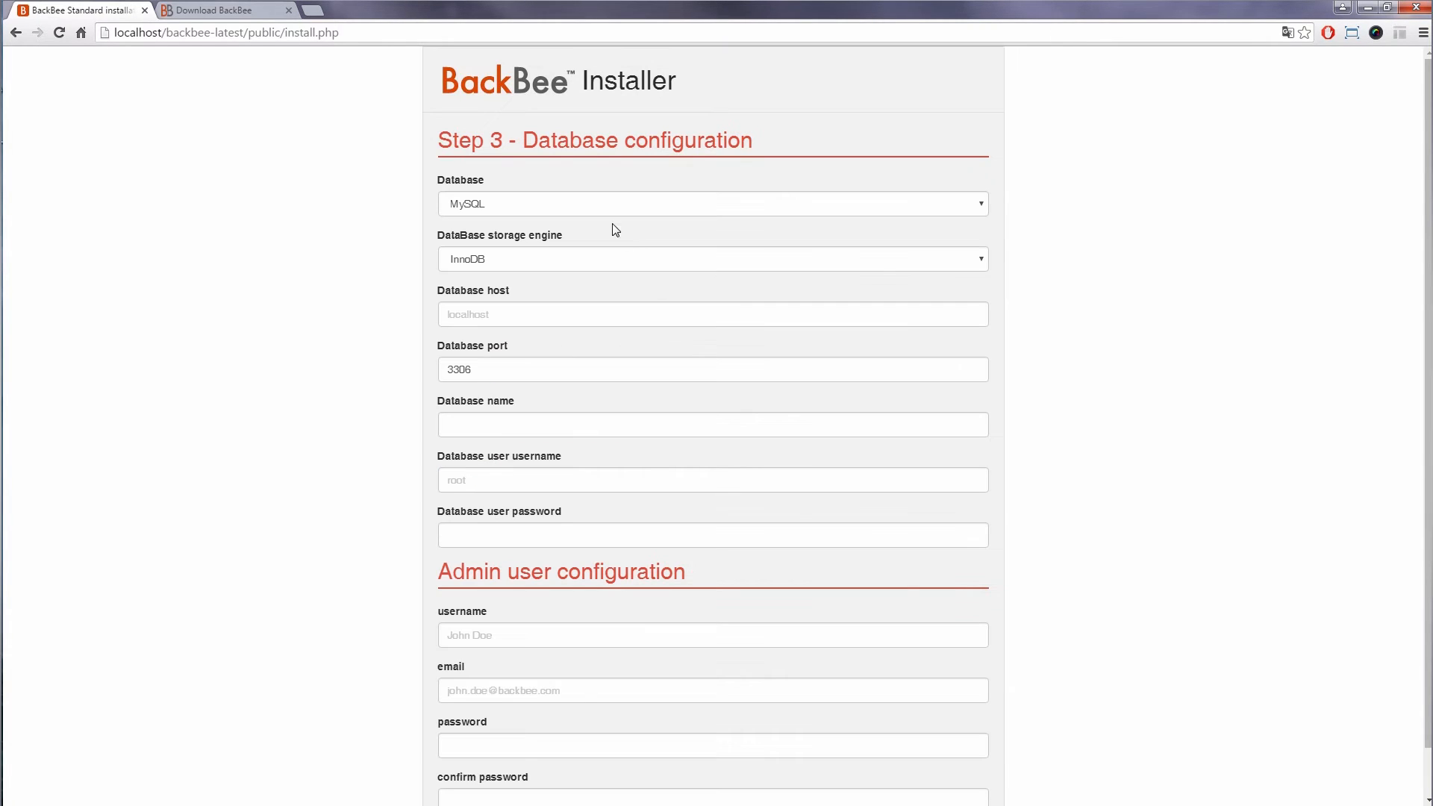
click(712, 259)
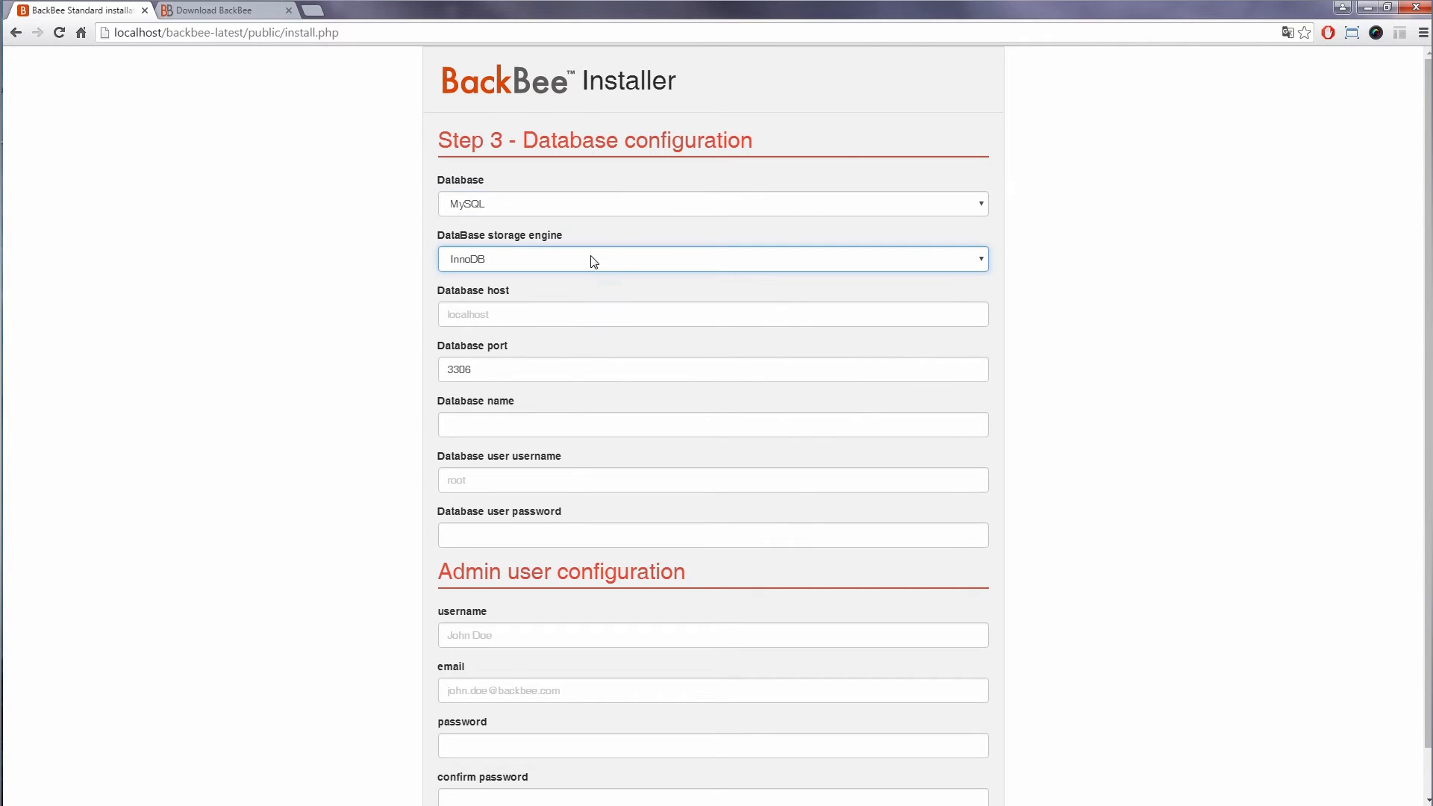
text(127.0.0.1)
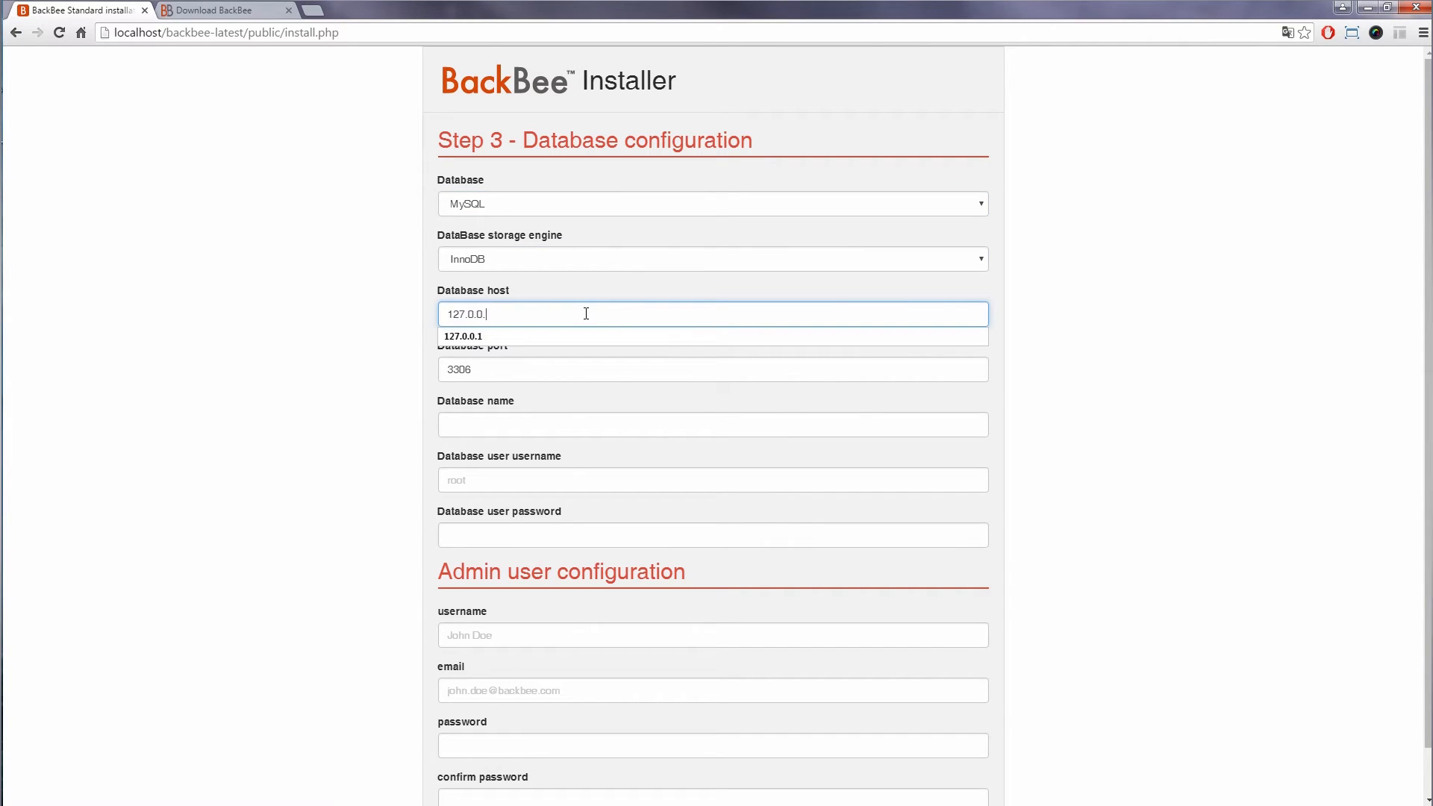
text(backbee-test)
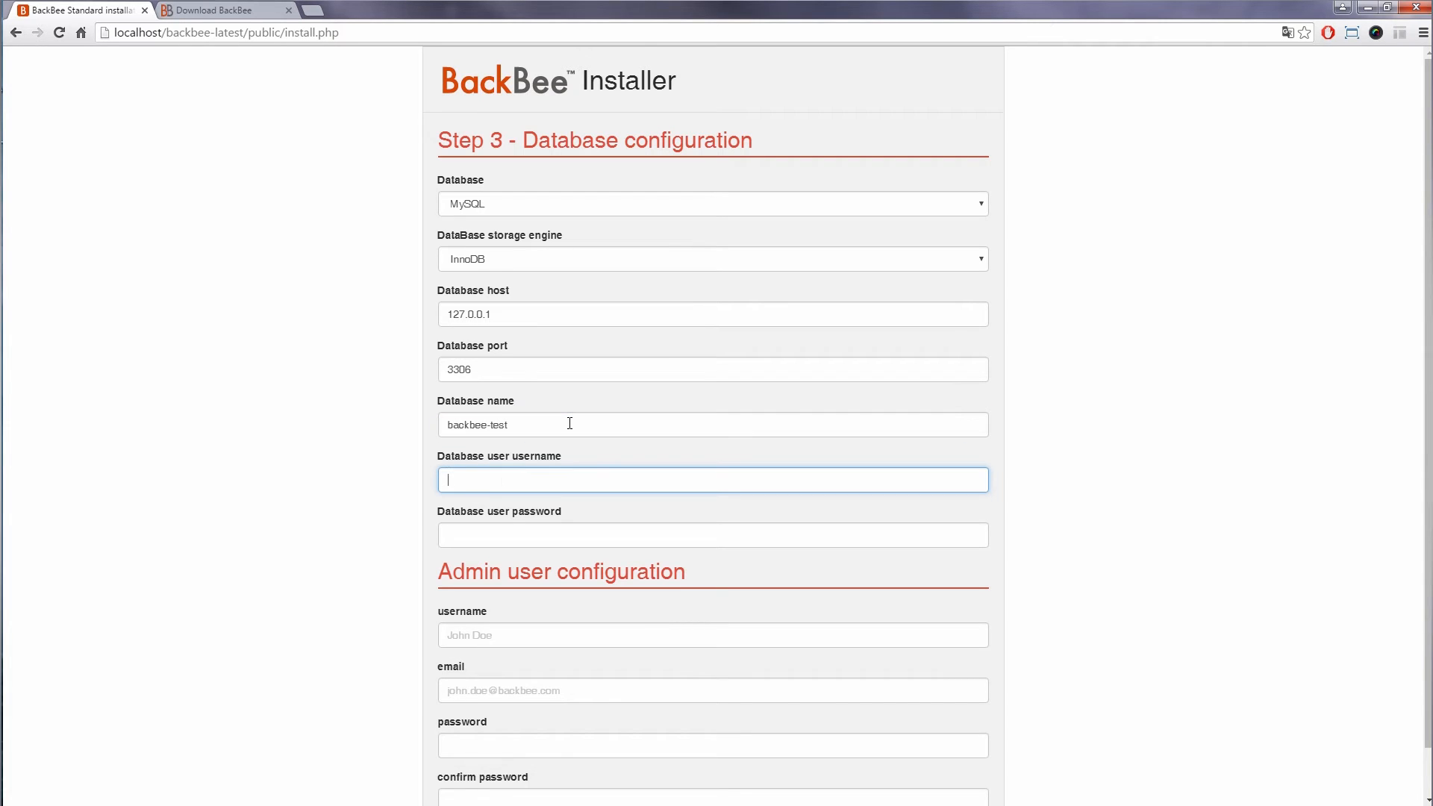
text(john.snow)
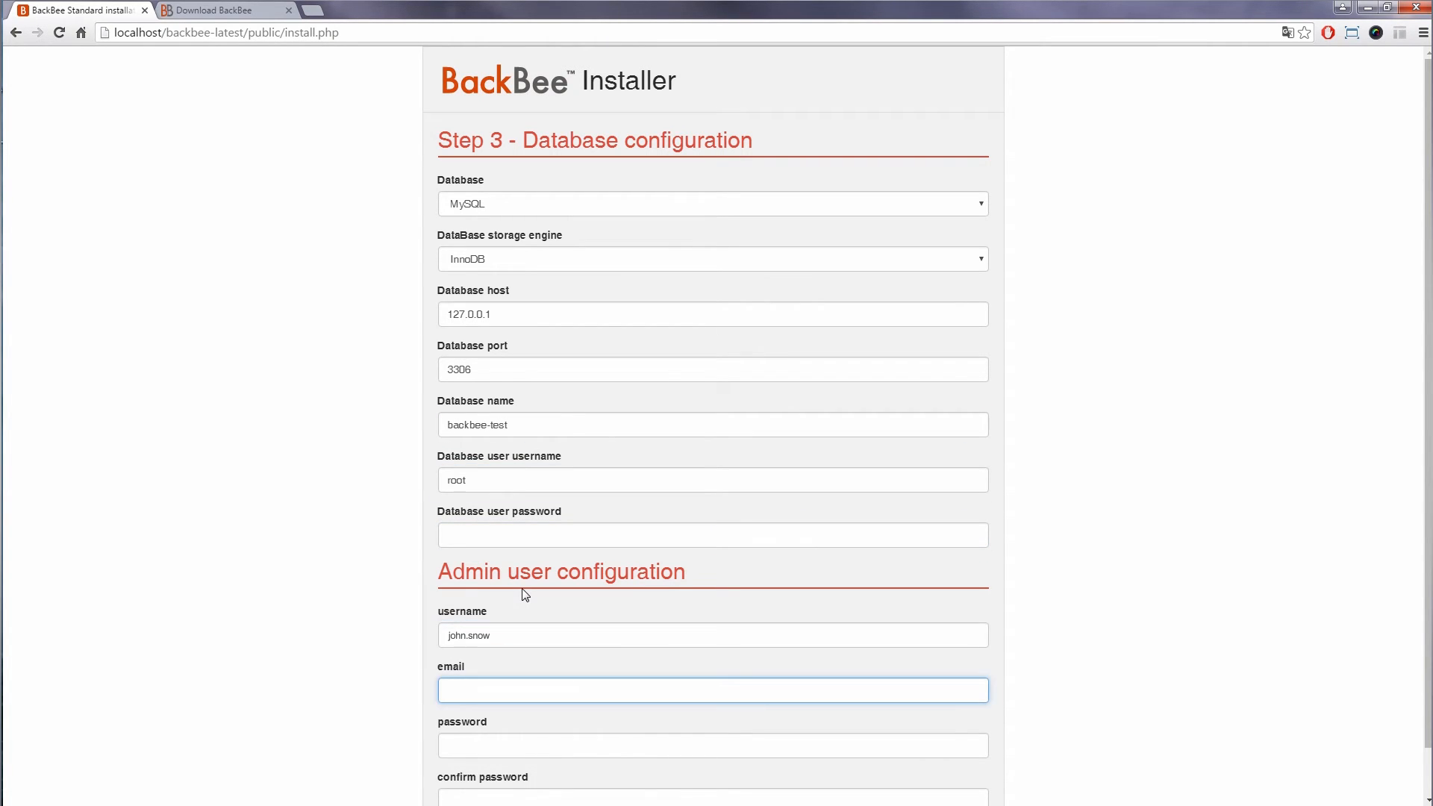
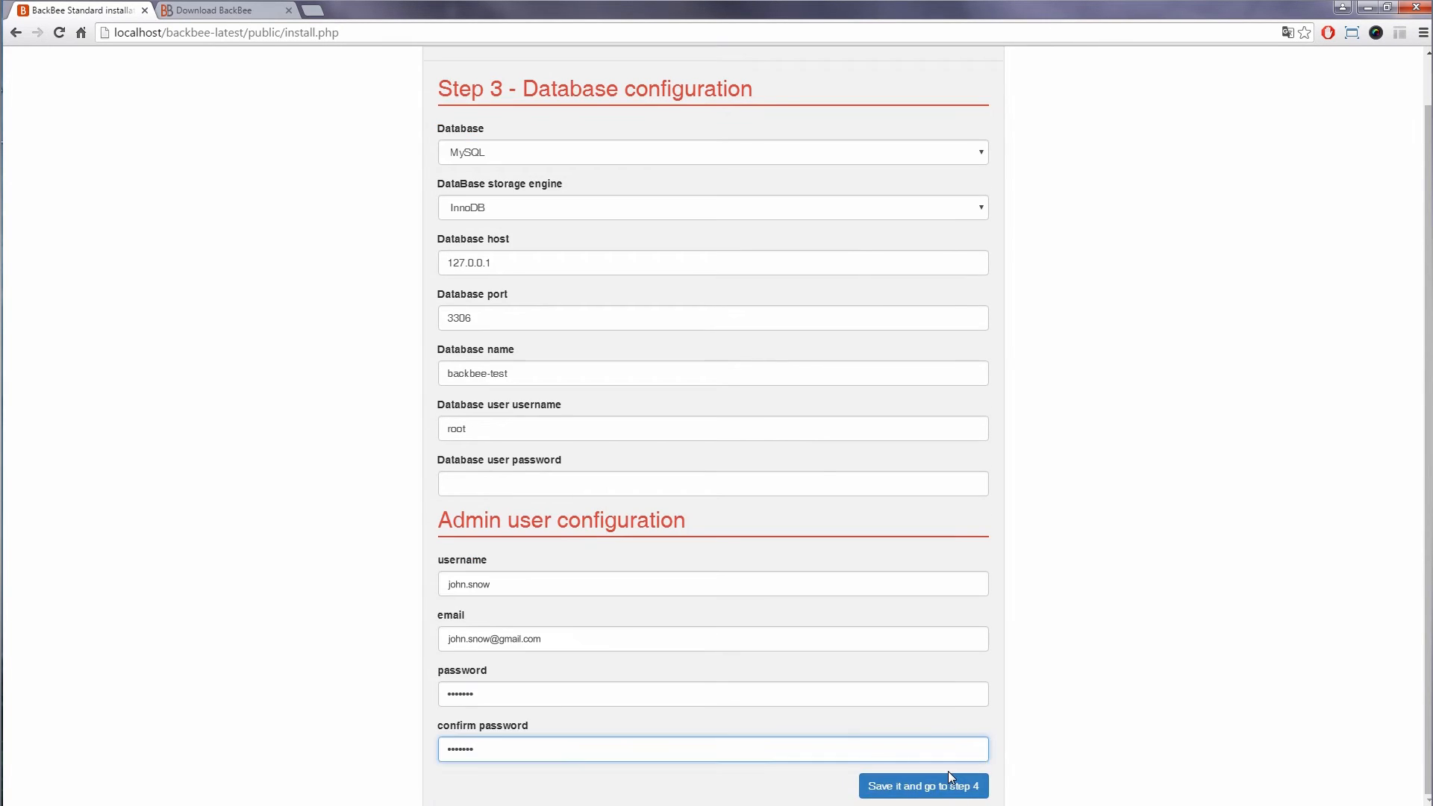
click(922, 785)
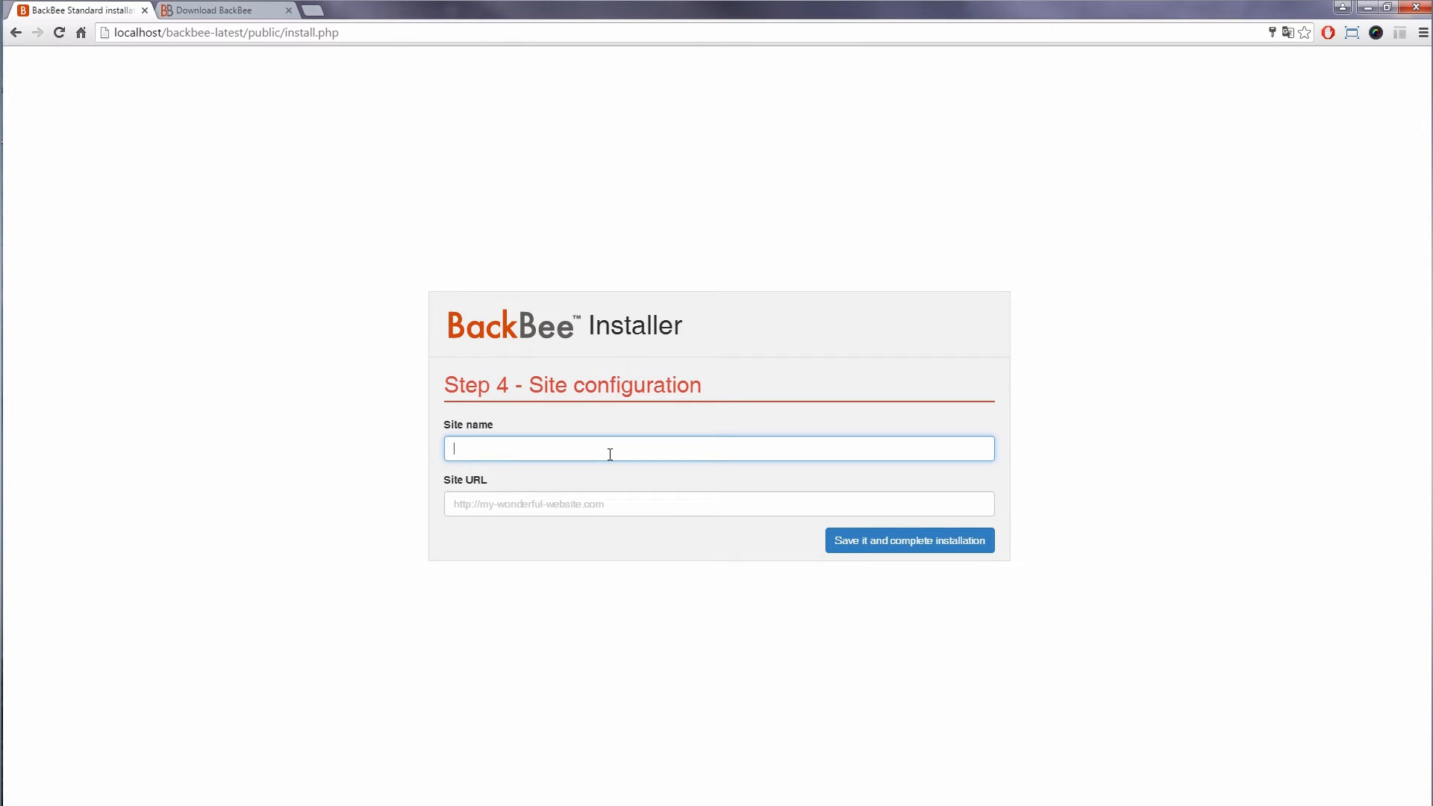
Enter site name 'BackBee test', complete installation, and run the site at localhost/backbee-latest/public
text(BackBee test)
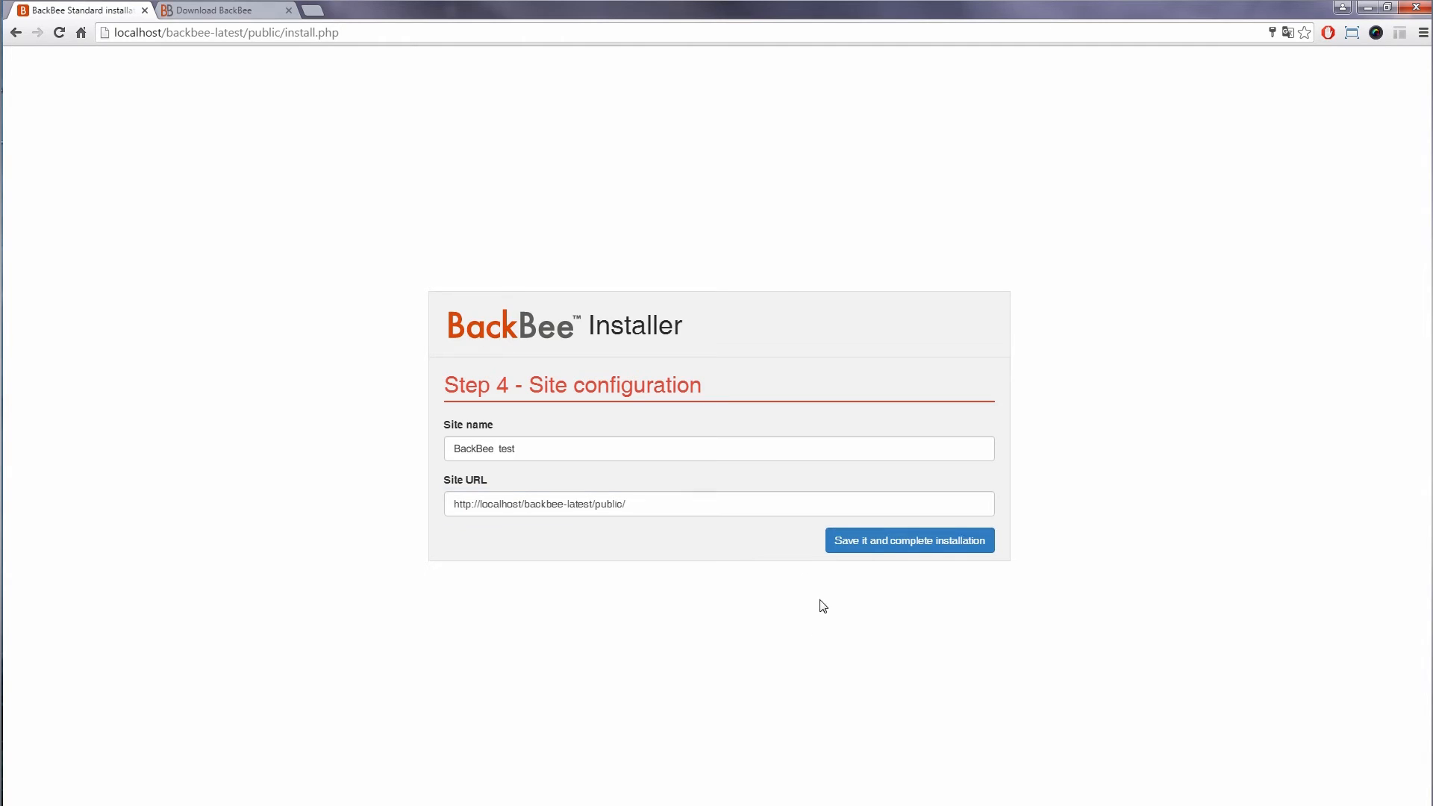
click(908, 540)
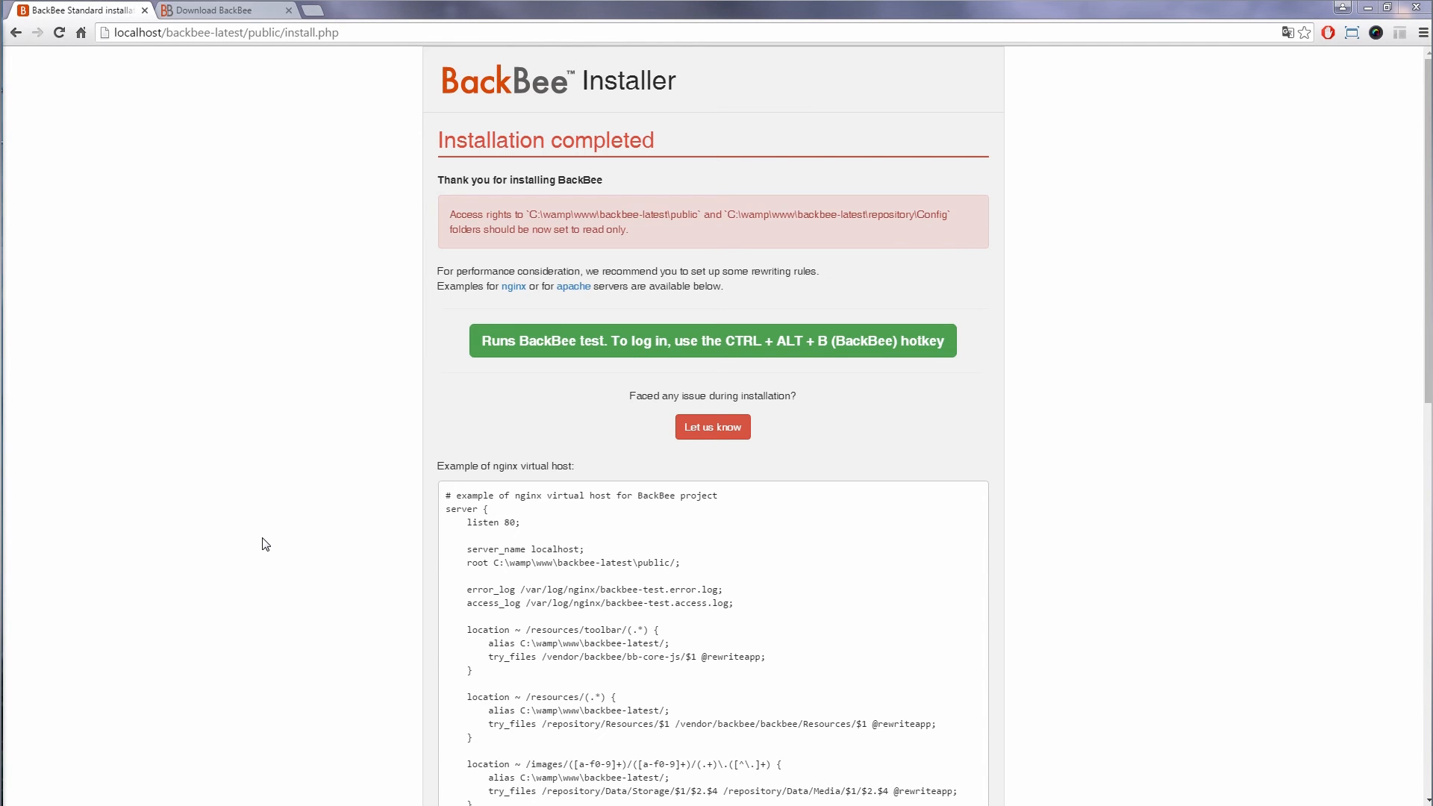
mouse_move(525, 461)
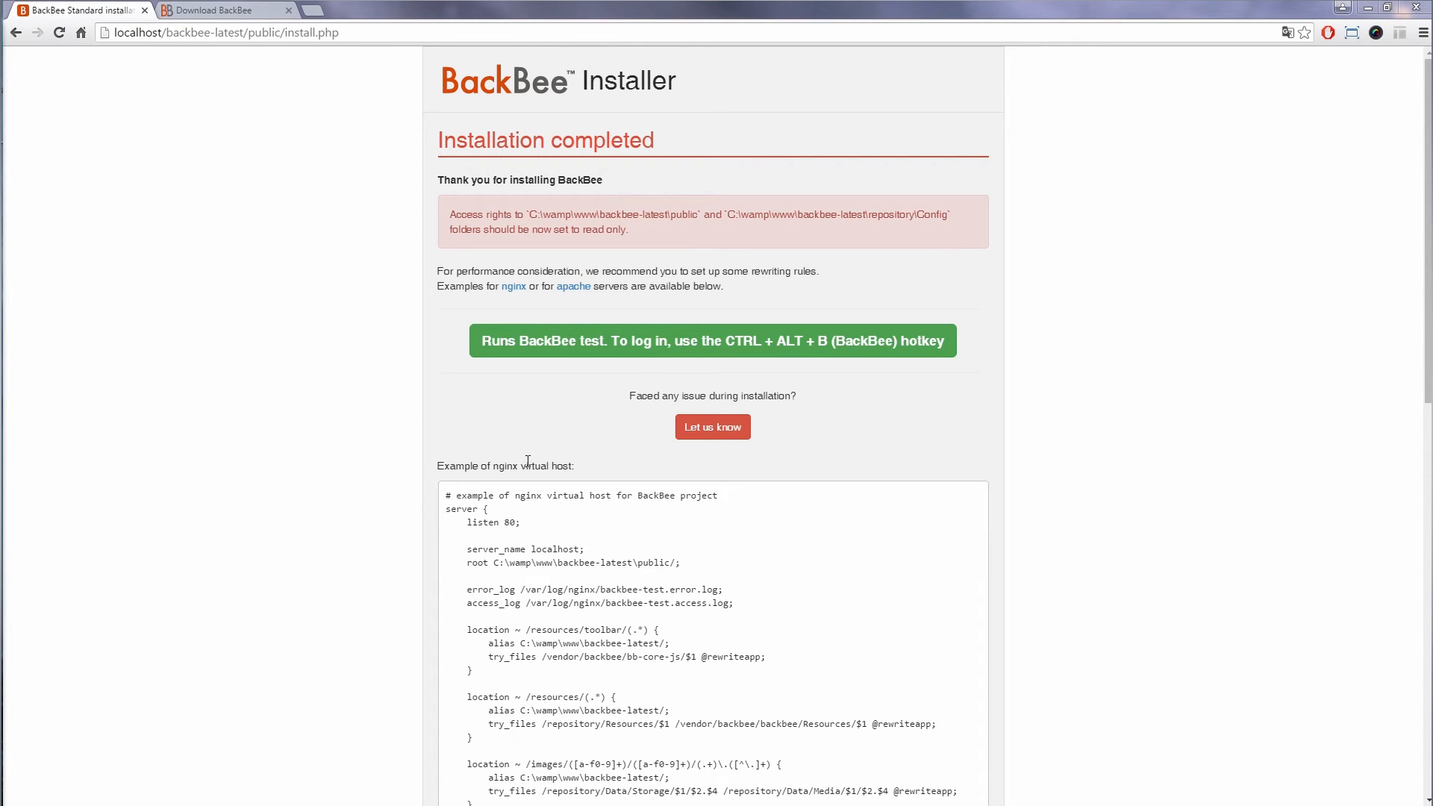
click(712, 340)
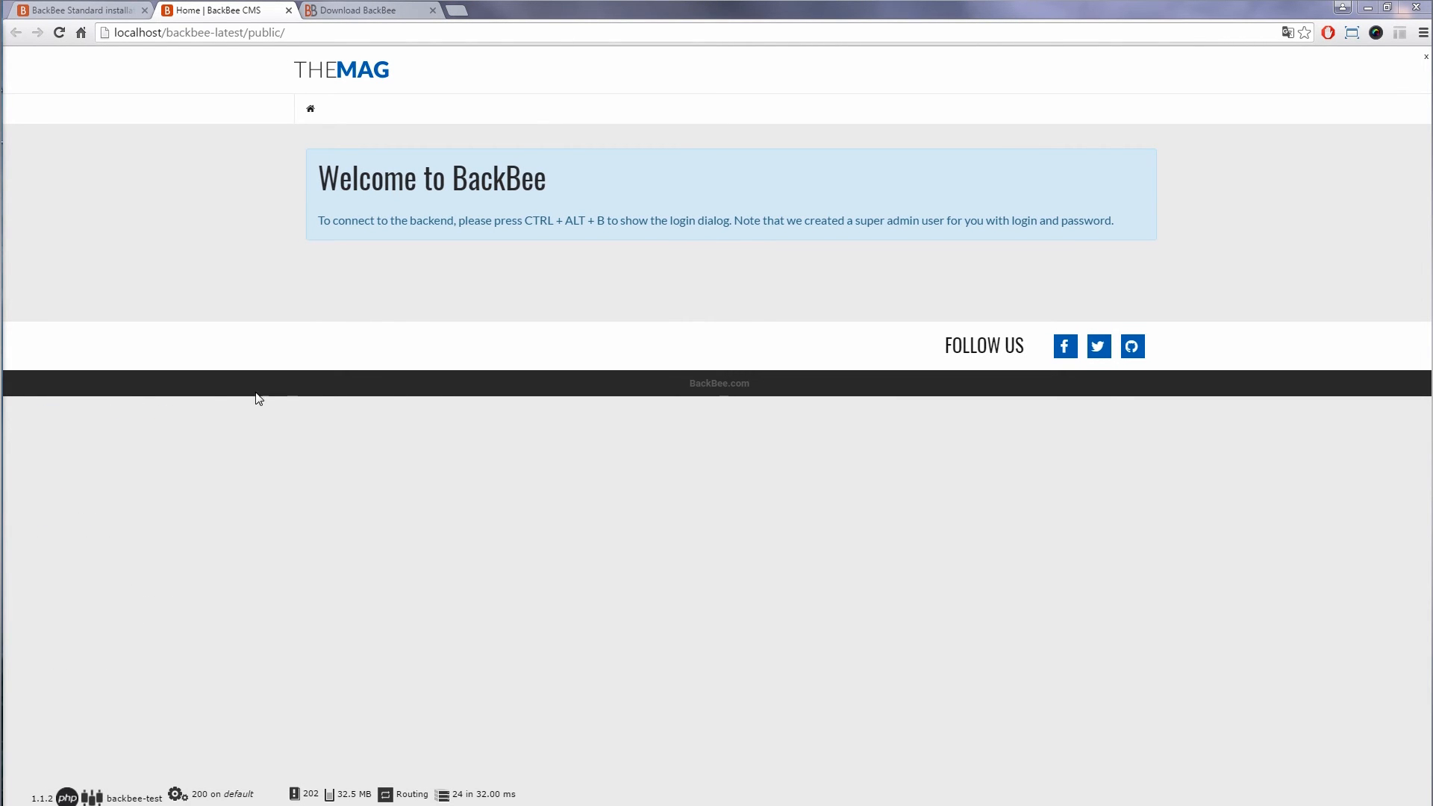
mouse_move(517, 430)
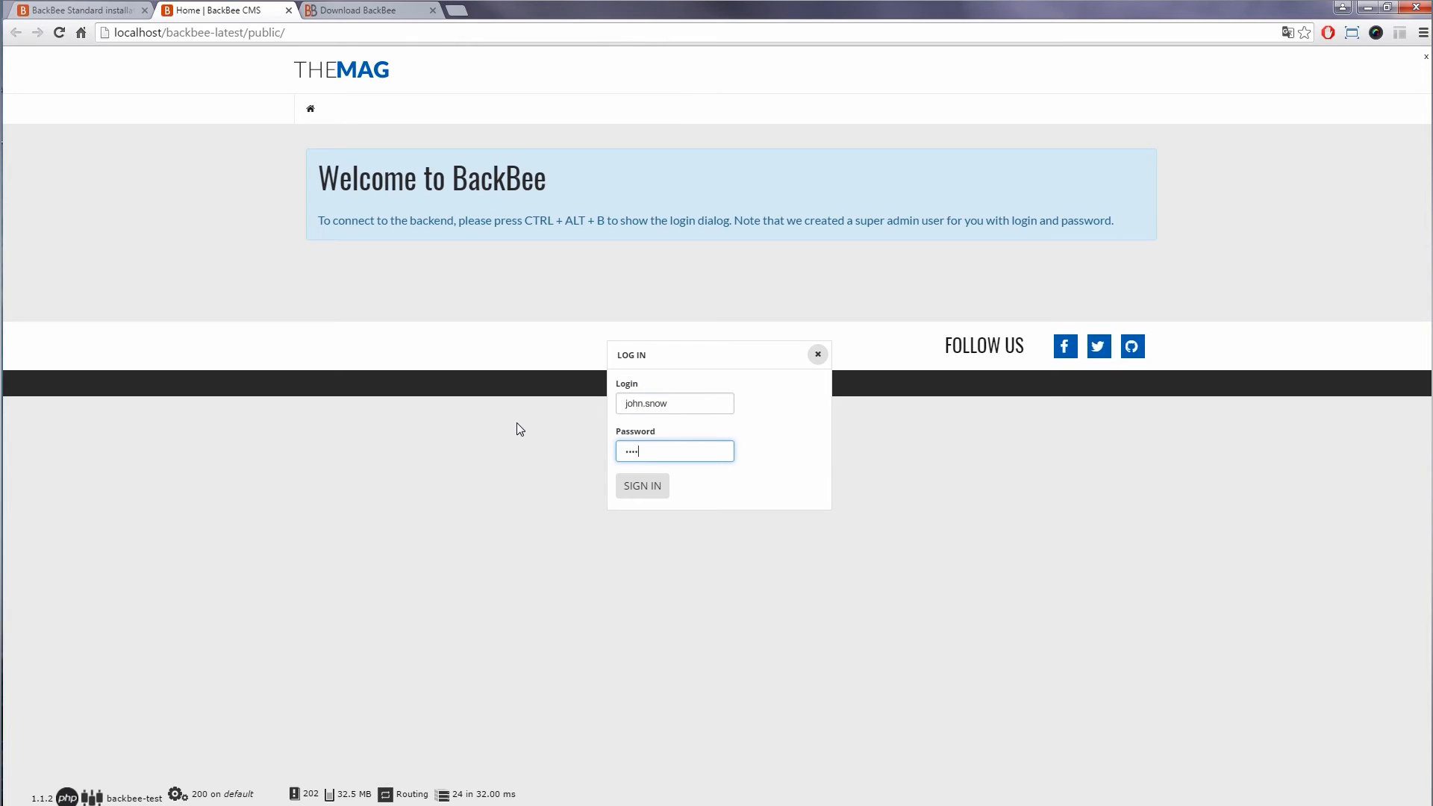
Sign in as john.snow through the Ctrl+Alt+B LOG IN dialog
click(641, 485)
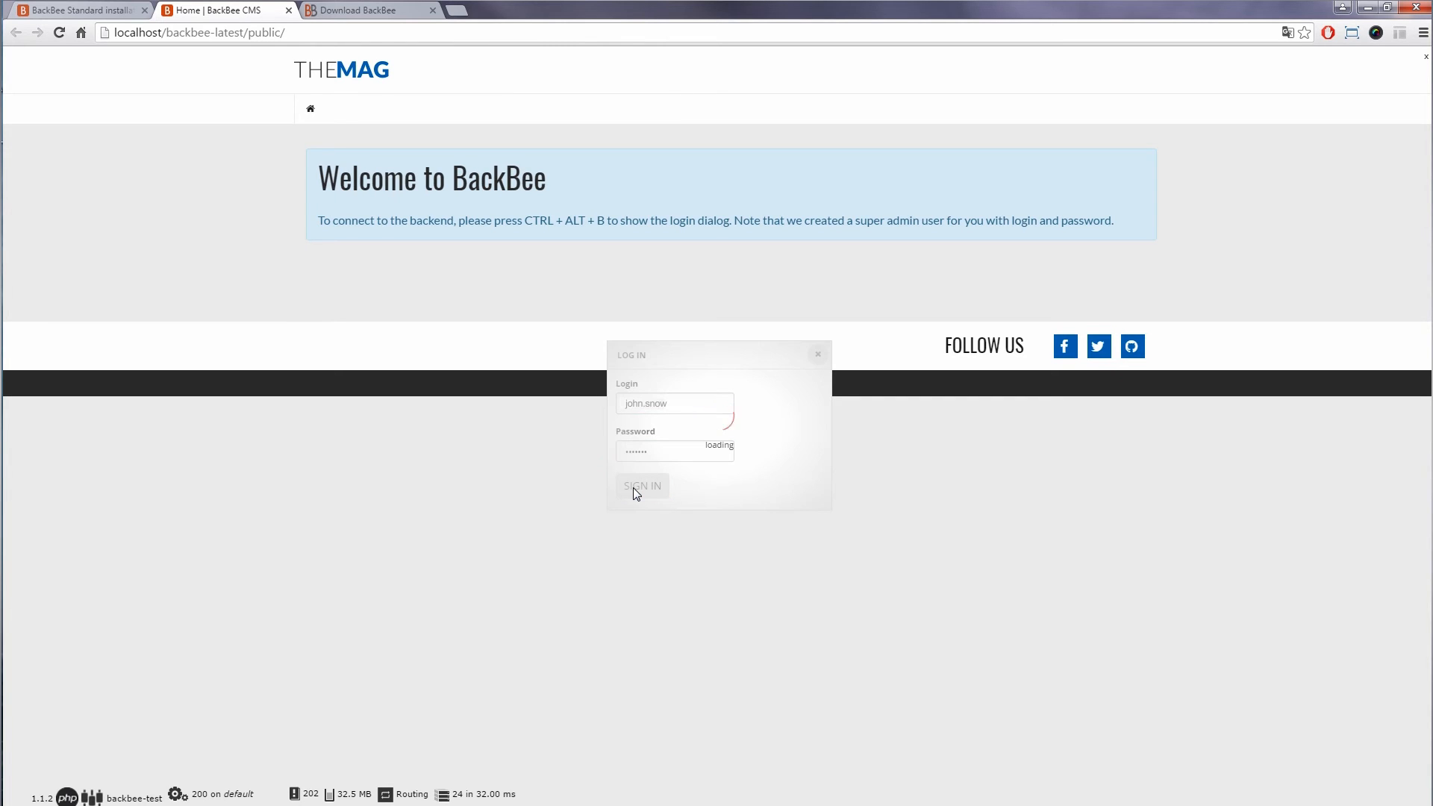
click(642, 485)
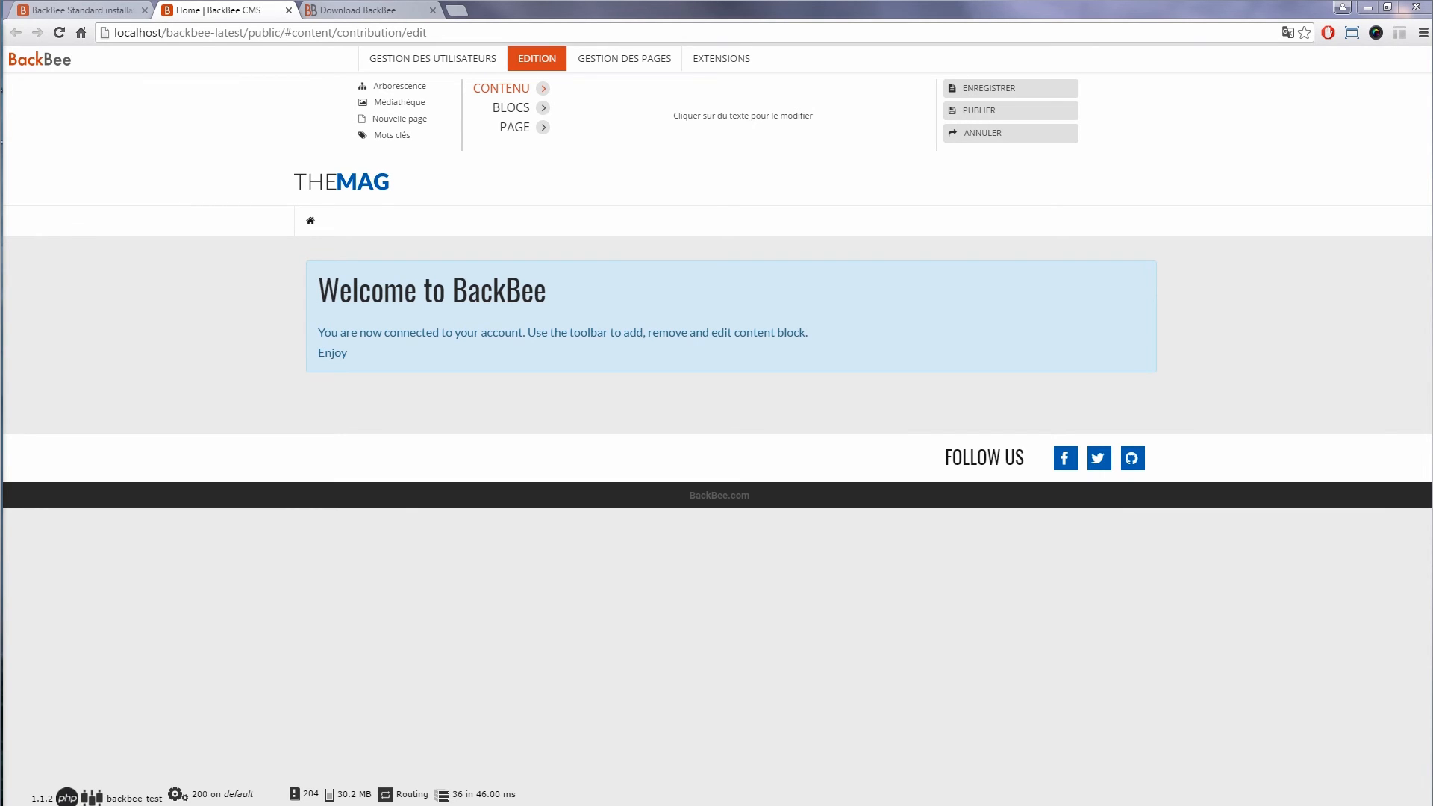
mouse_move(64, 760)
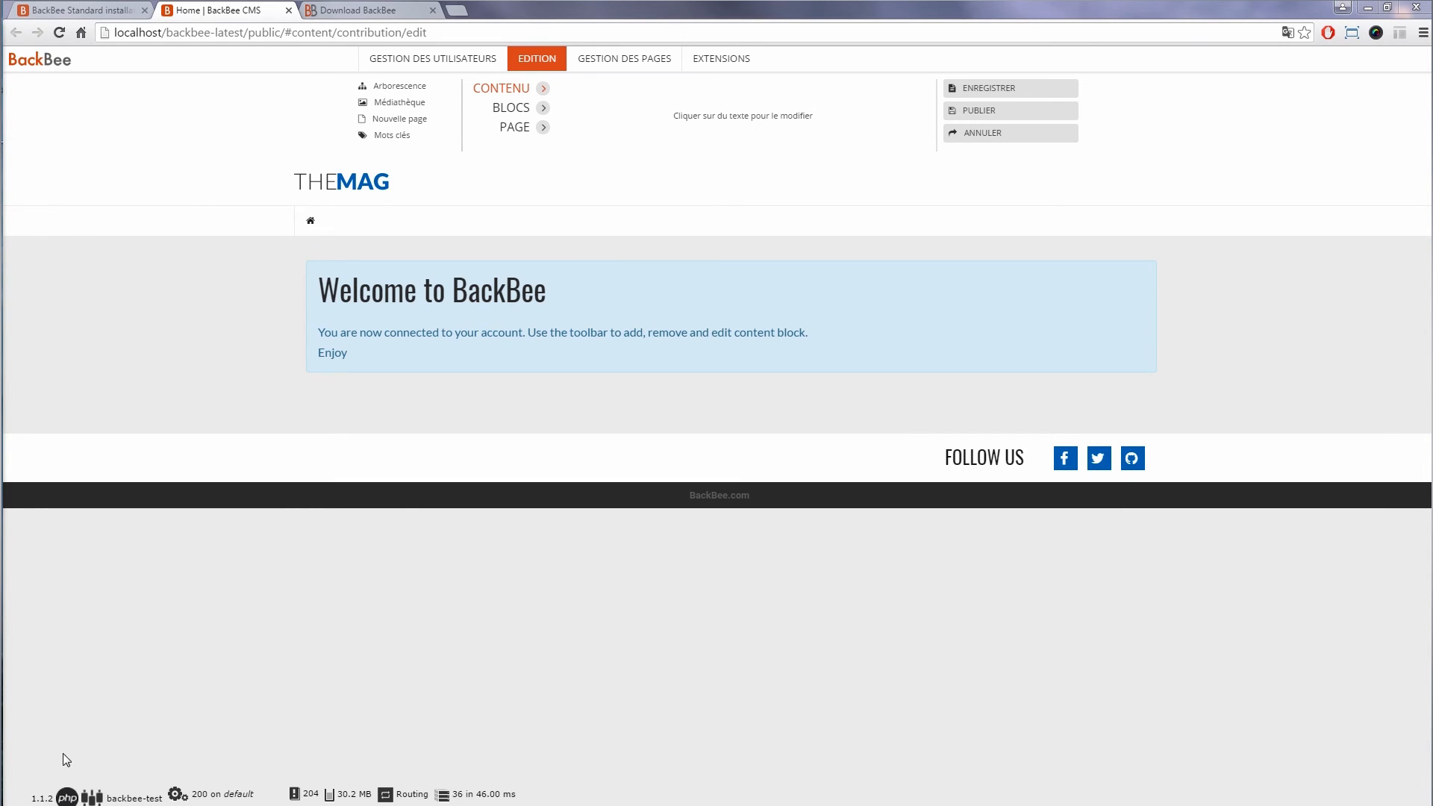
mouse_move(569, 395)
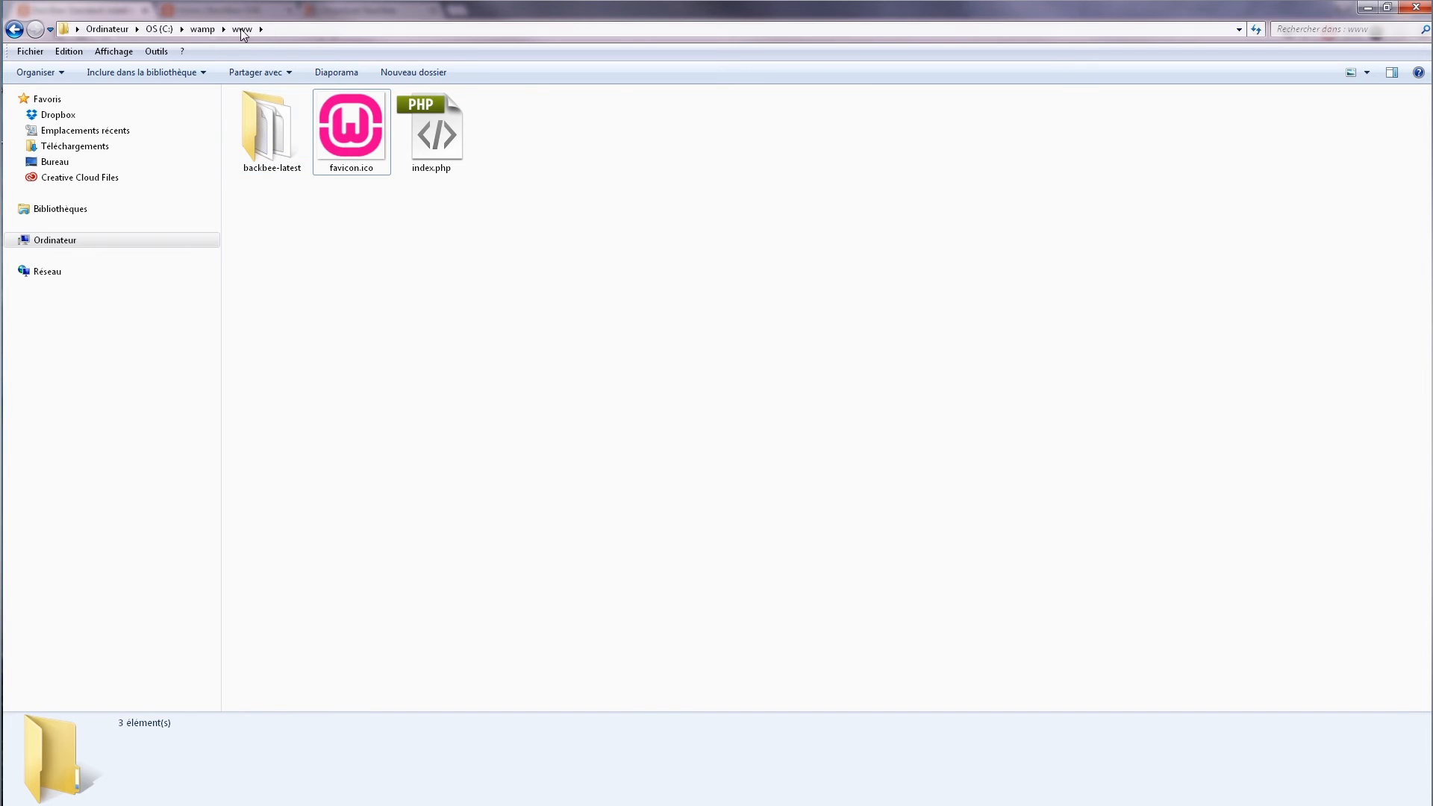
Browse to Apache's conf\extra folder and open httpd-vhosts.conf for editing
click(202, 29)
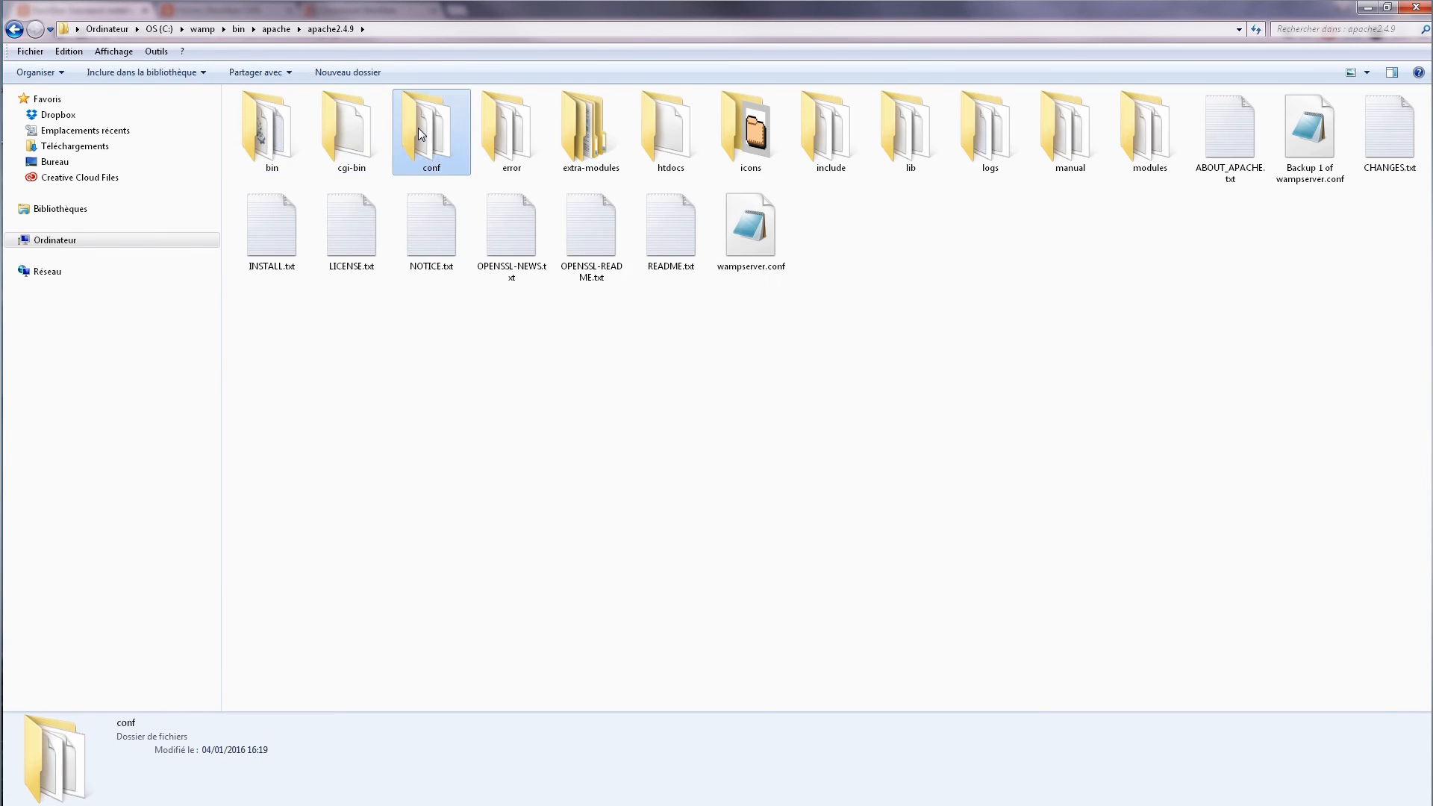
double_click(431, 127)
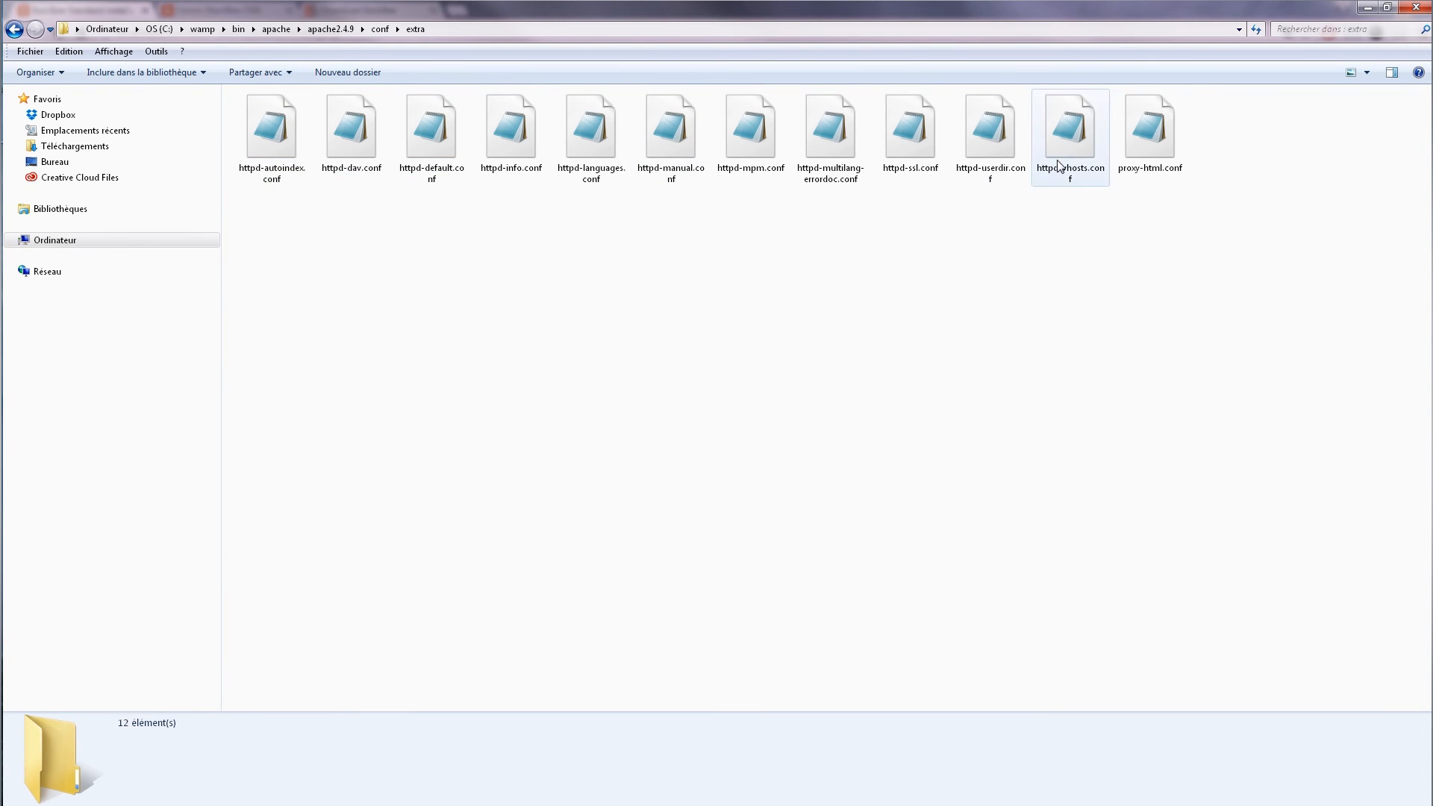
right_click(1069, 127)
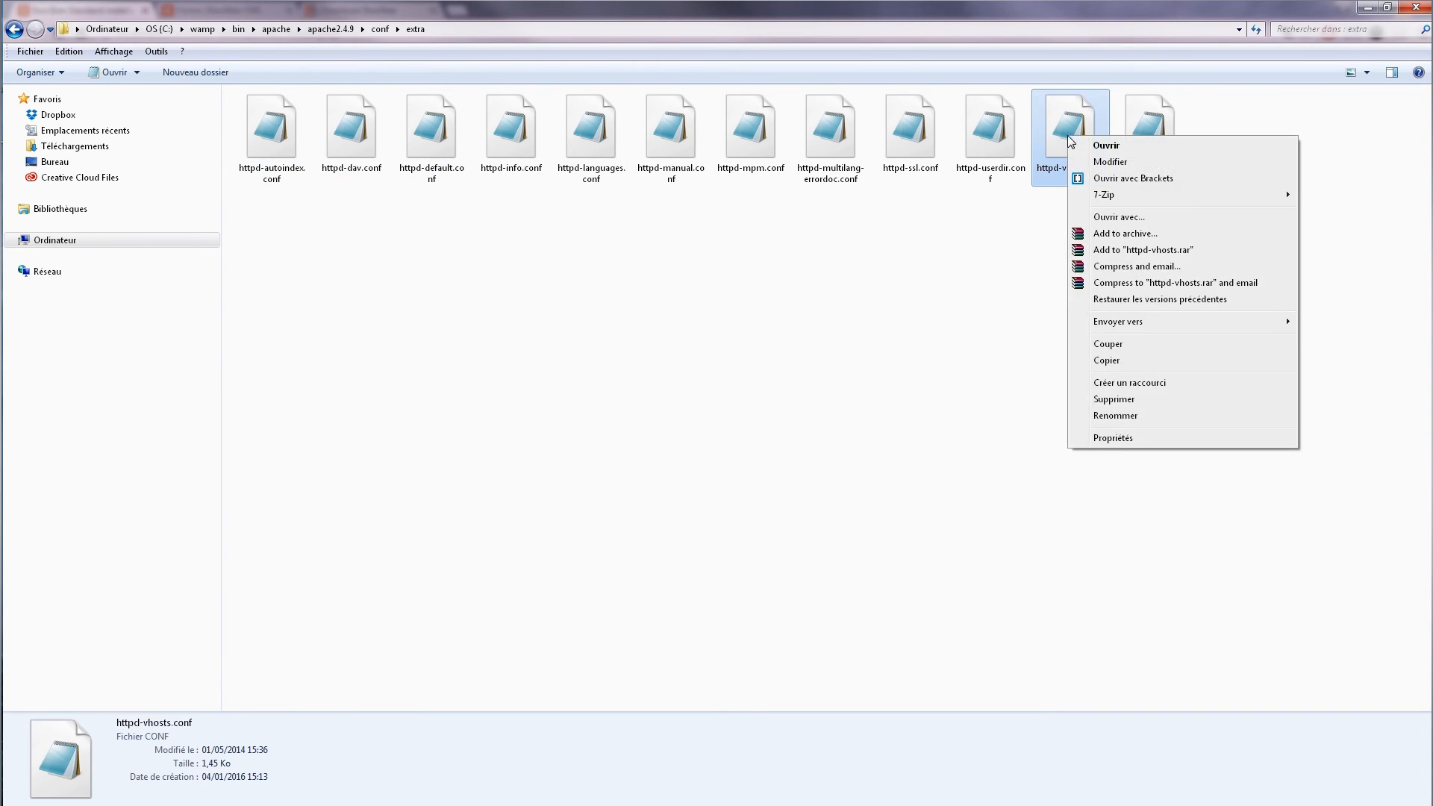
click(1106, 145)
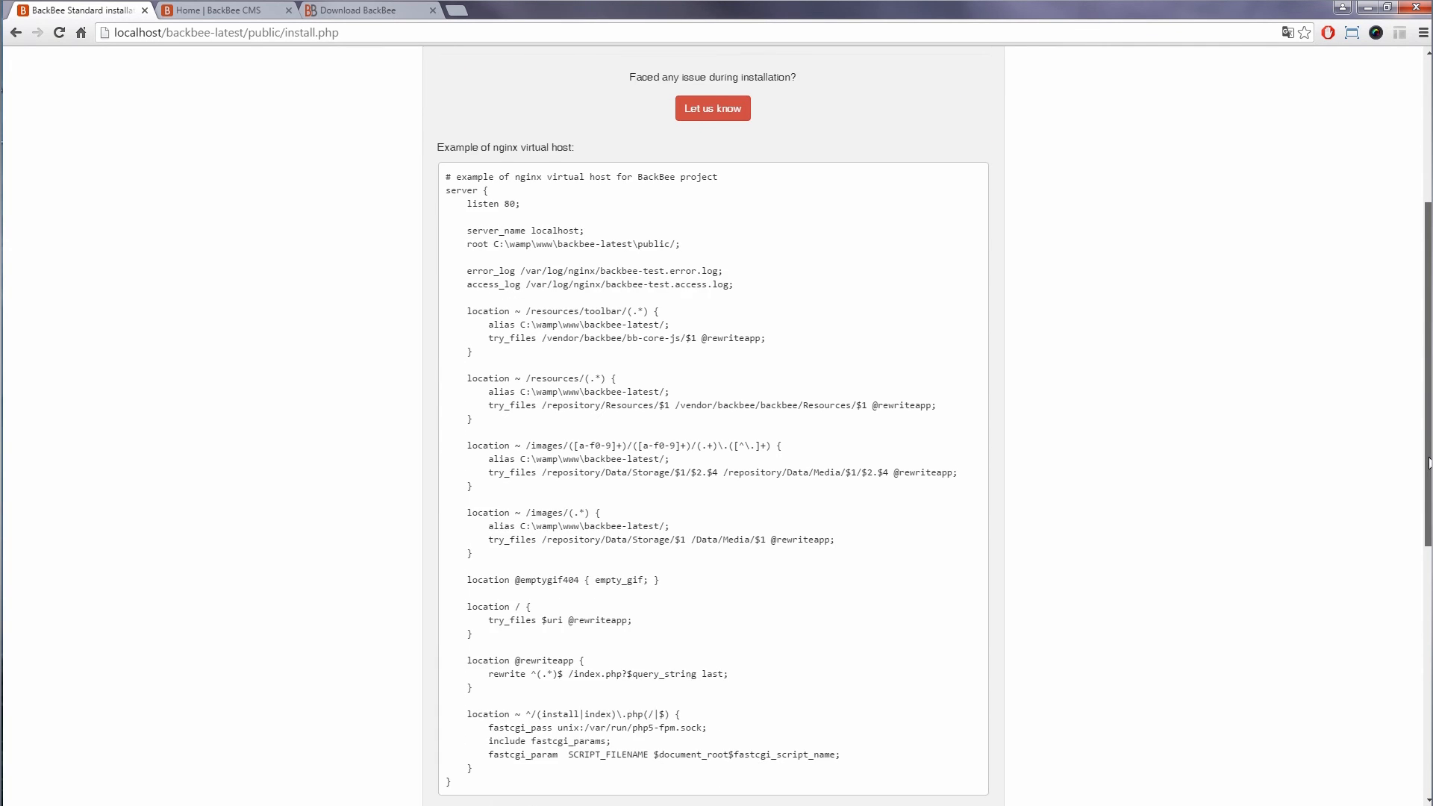
Scroll to the apache2 virtual host example, then return to the site's login tab
scroll(down, 3)
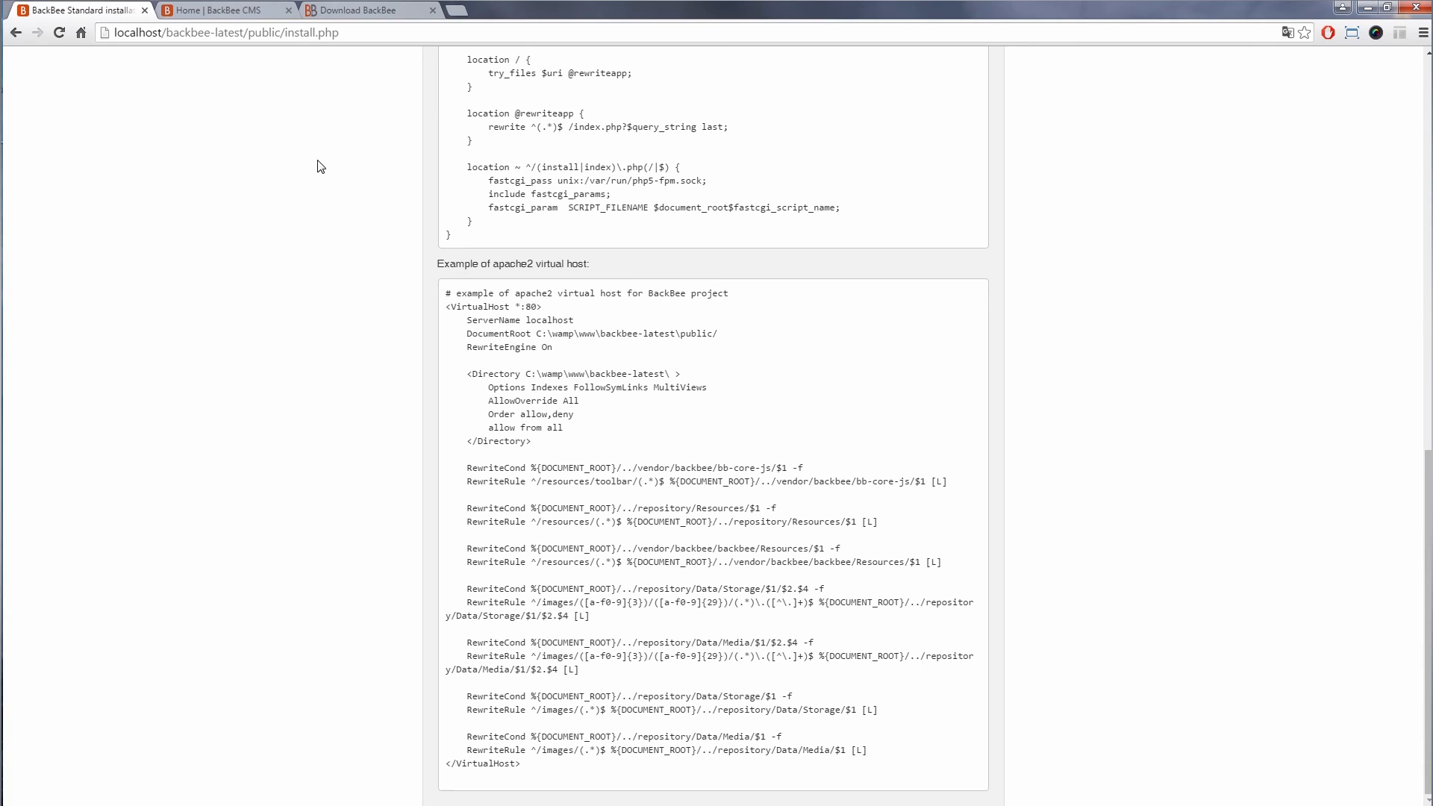
click(219, 10)
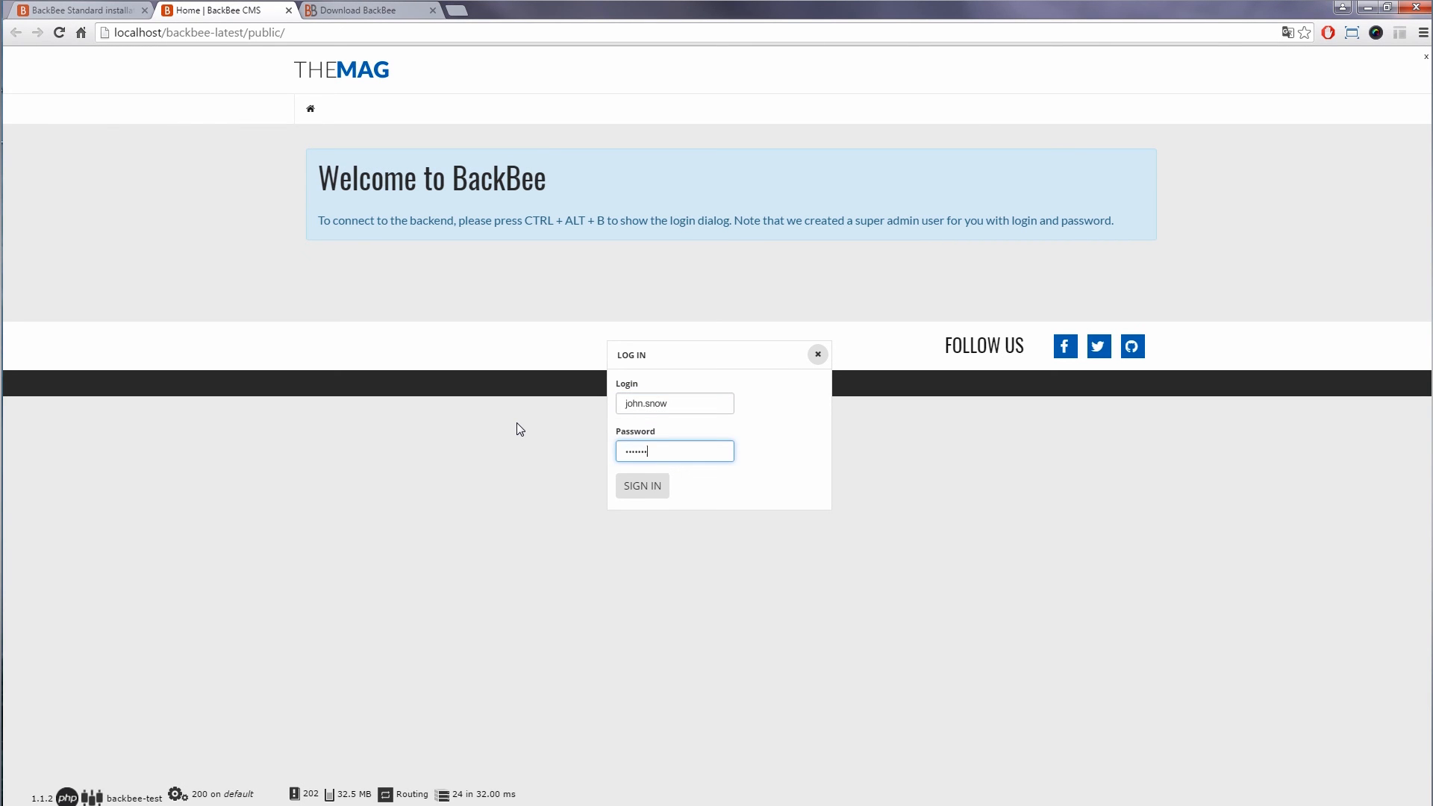
Submit the LOG IN dialog with john.snow's entered credentials
click(642, 485)
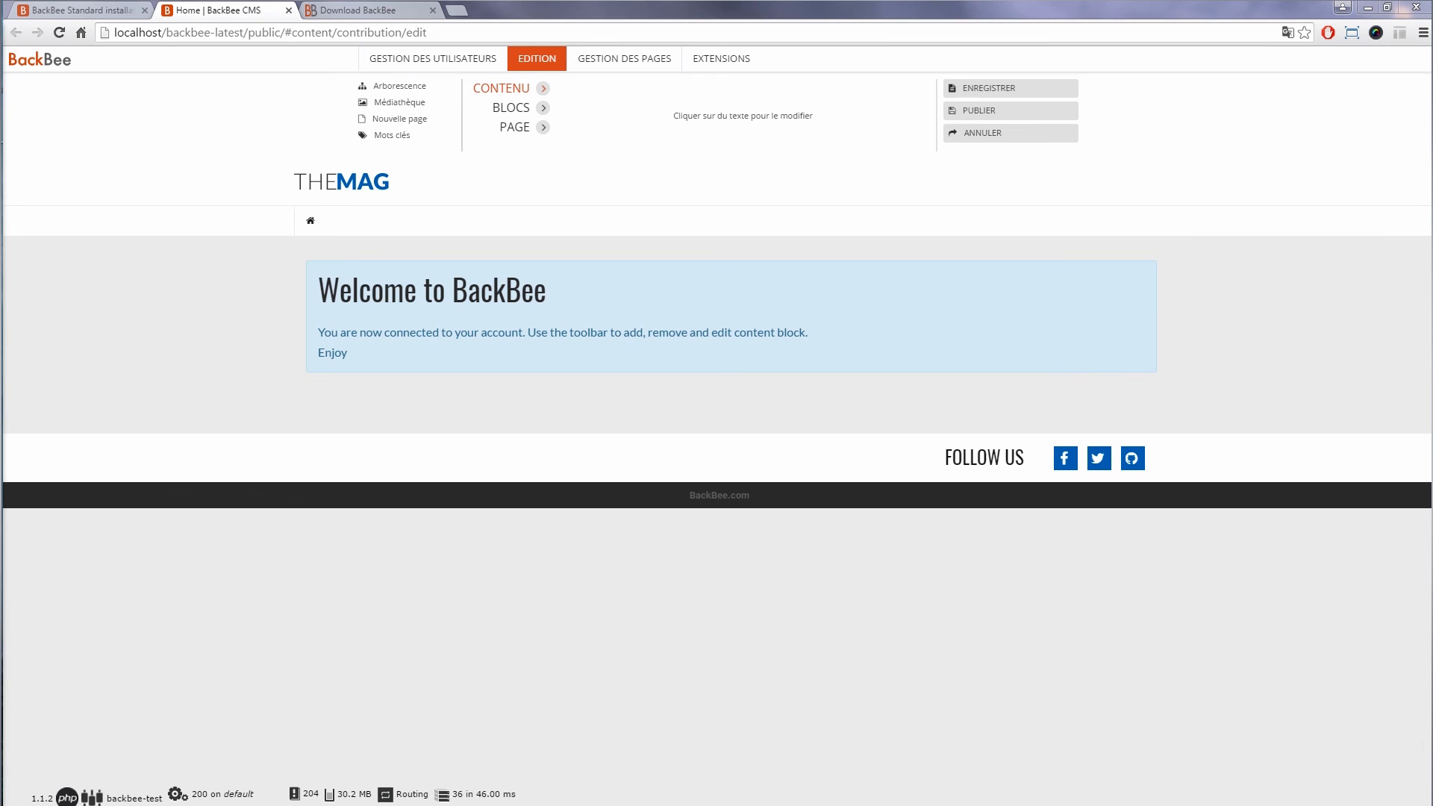